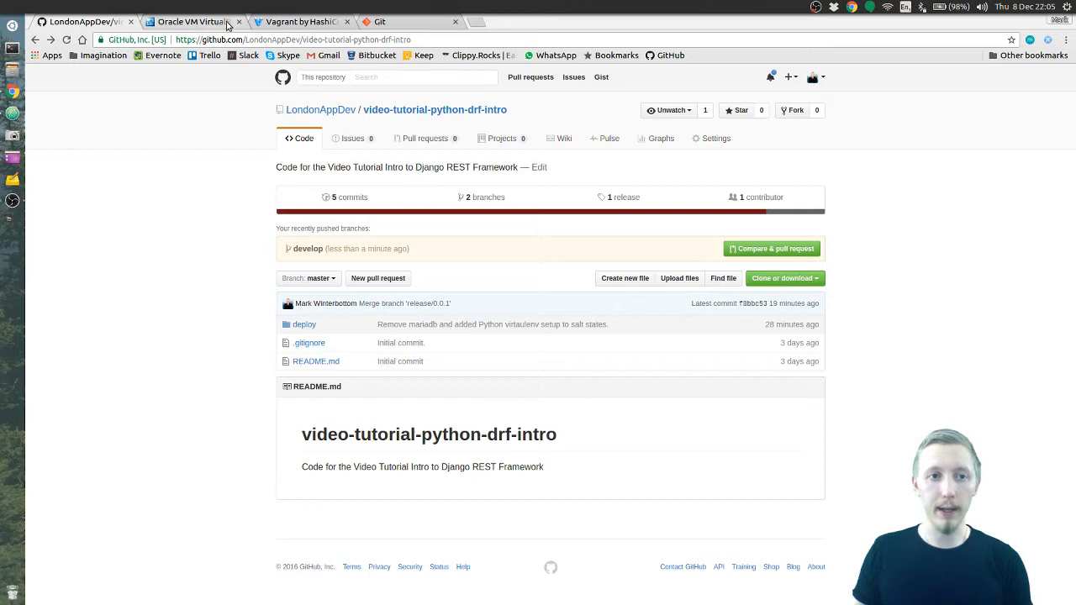
View the VirtualBox website, then the Vagrant by HashiCorp homepage
{"action": "left_click", "coordinate": [189, 21]}
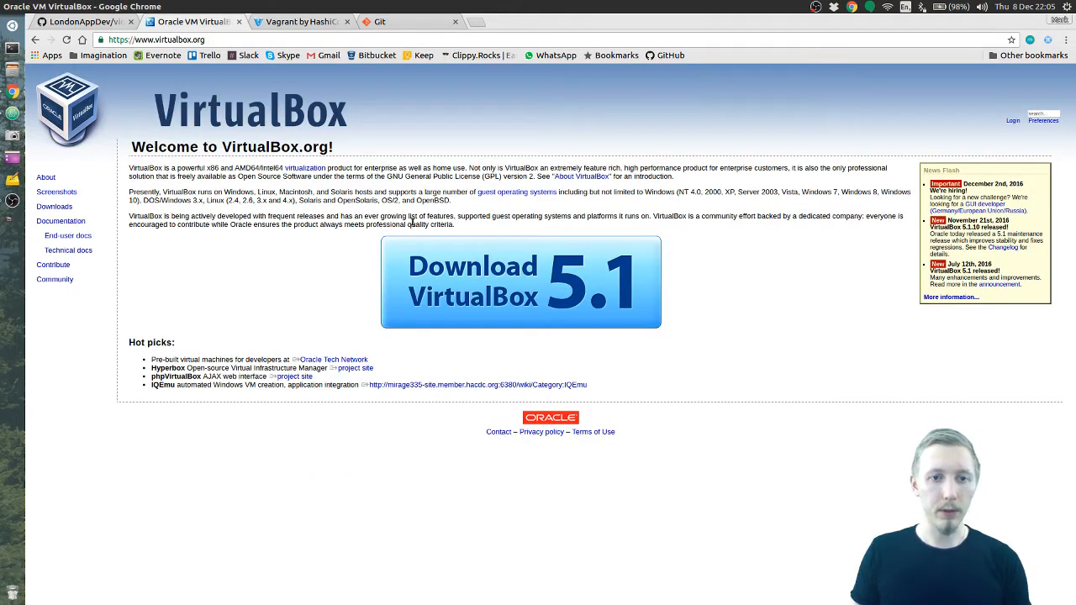
{"action": "mouse_move", "coordinate": [521, 278]}
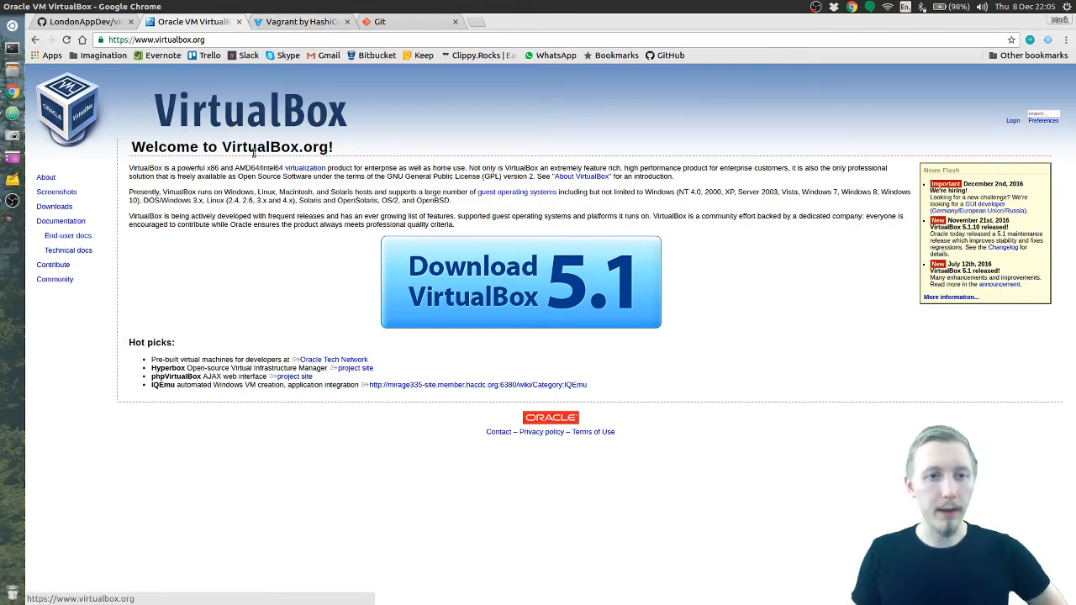
{"action": "left_click", "coordinate": [299, 21]}
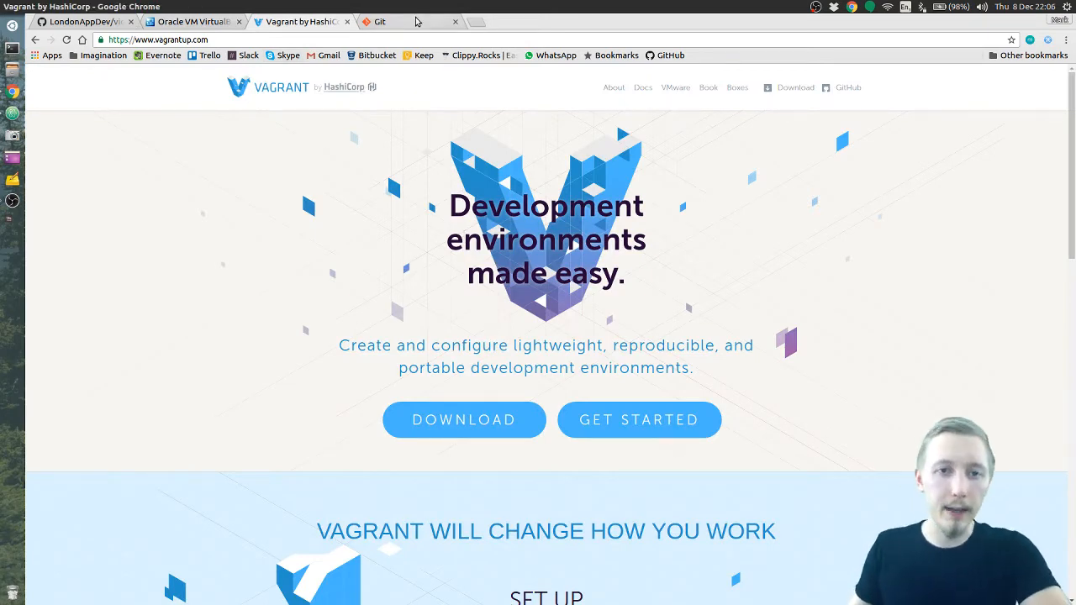
Show git-scm.com with the latest 2.11.0 source release
{"action": "left_click", "coordinate": [379, 21]}
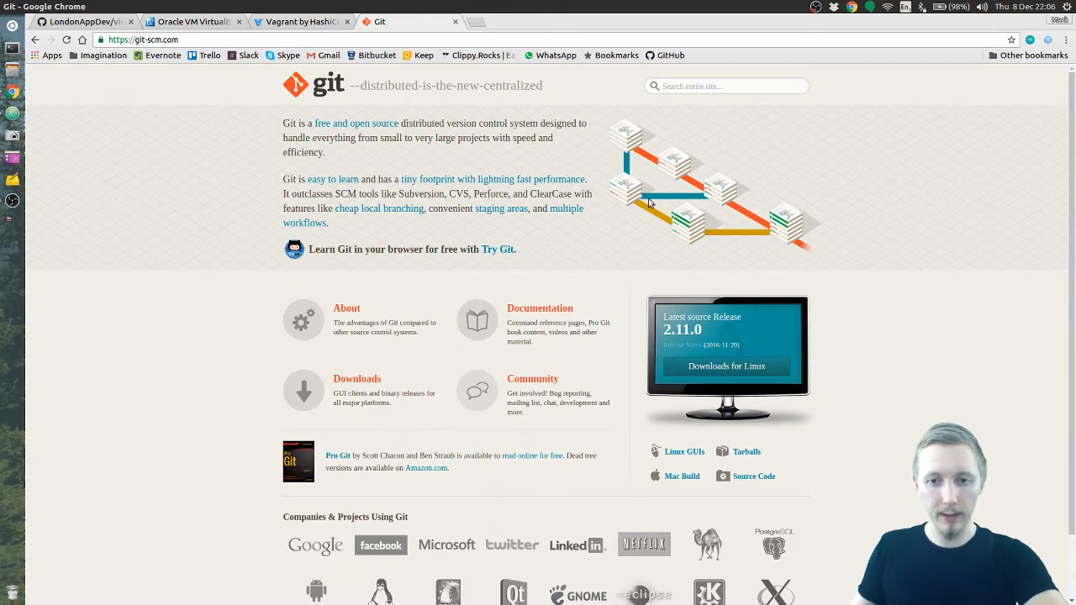
{"action": "mouse_move", "coordinate": [165, 20]}
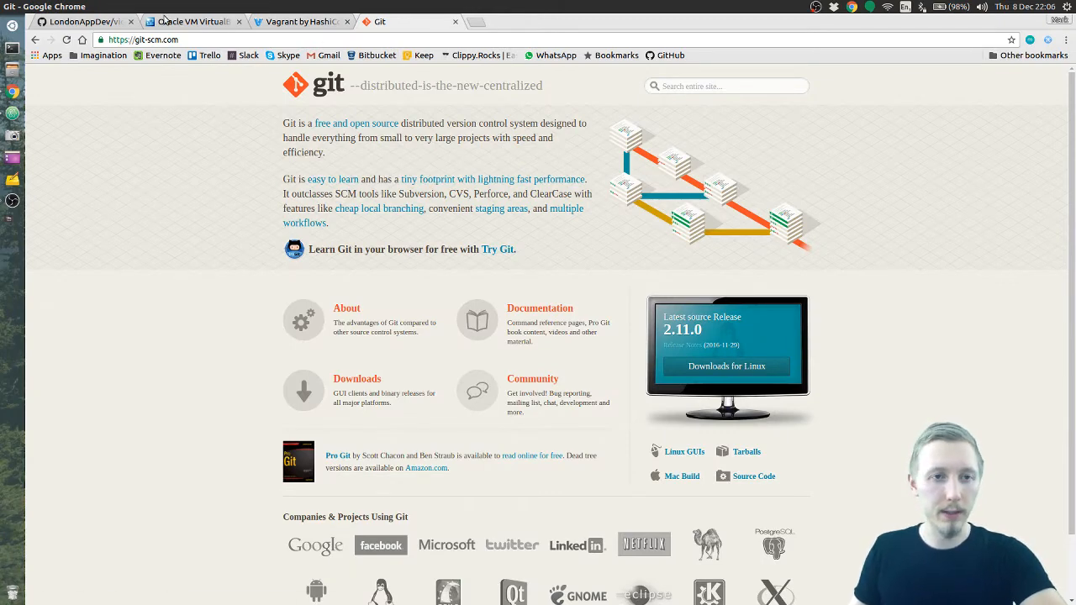
{"action": "left_click", "coordinate": [301, 21]}
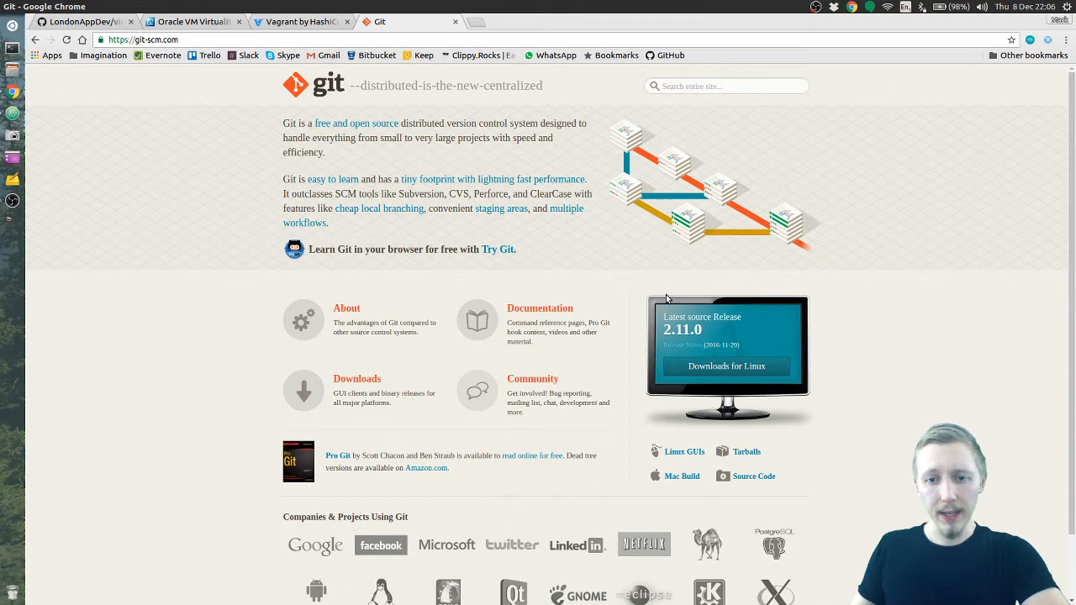
{"action": "mouse_move", "coordinate": [717, 392]}
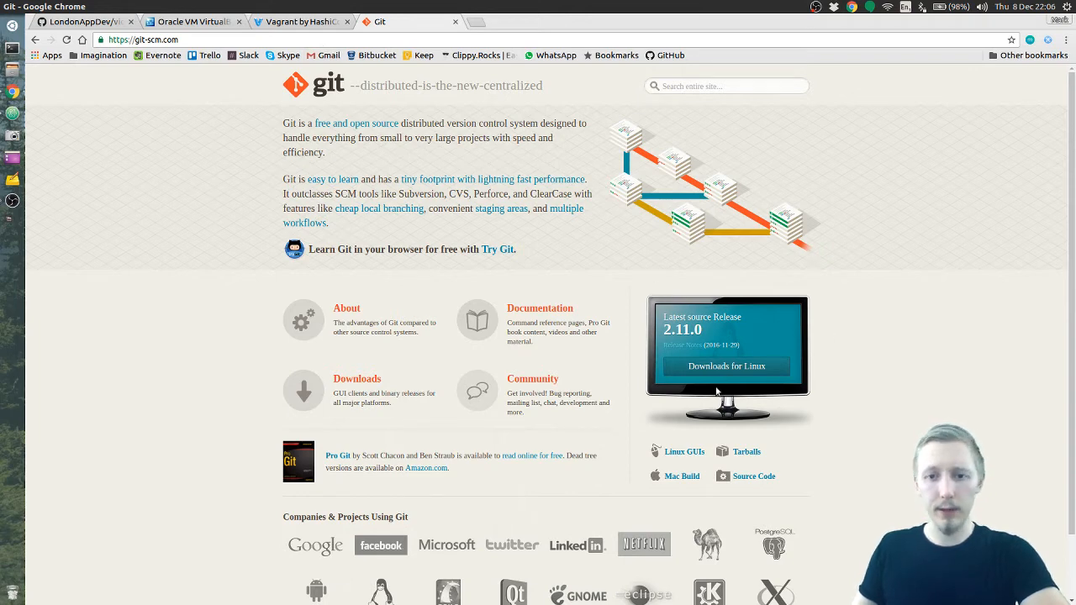
{"action": "mouse_move", "coordinate": [754, 388]}
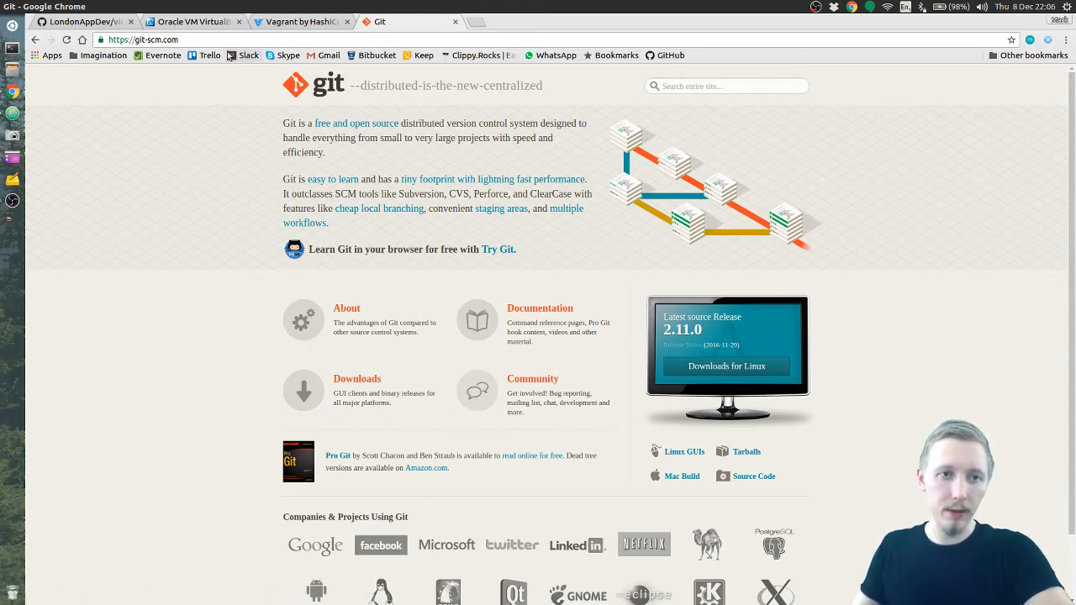
{"action": "mouse_move", "coordinate": [282, 133]}
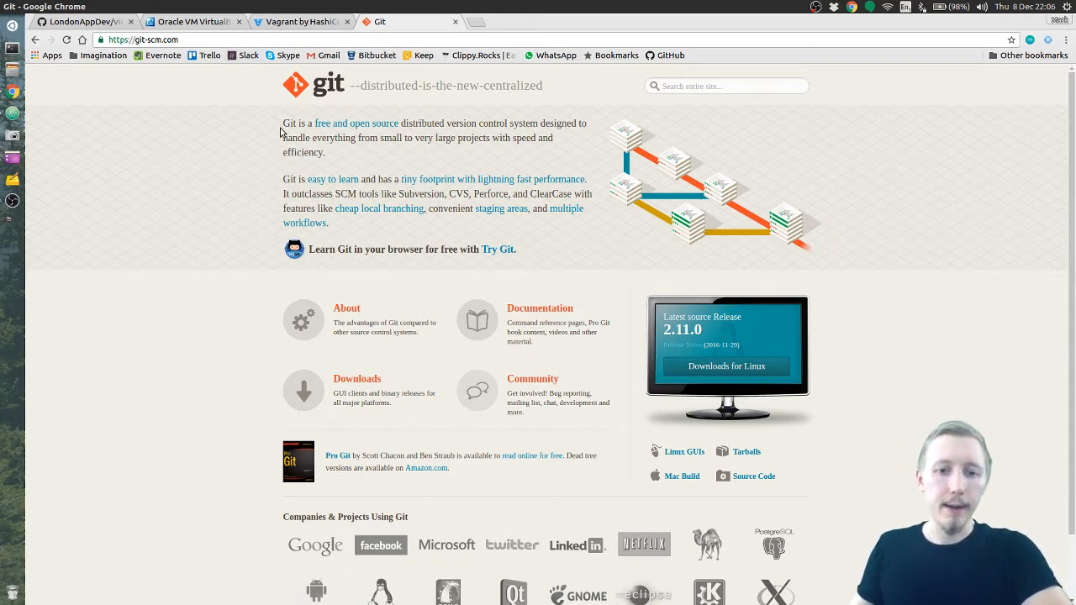
{"action": "mouse_move", "coordinate": [179, 114]}
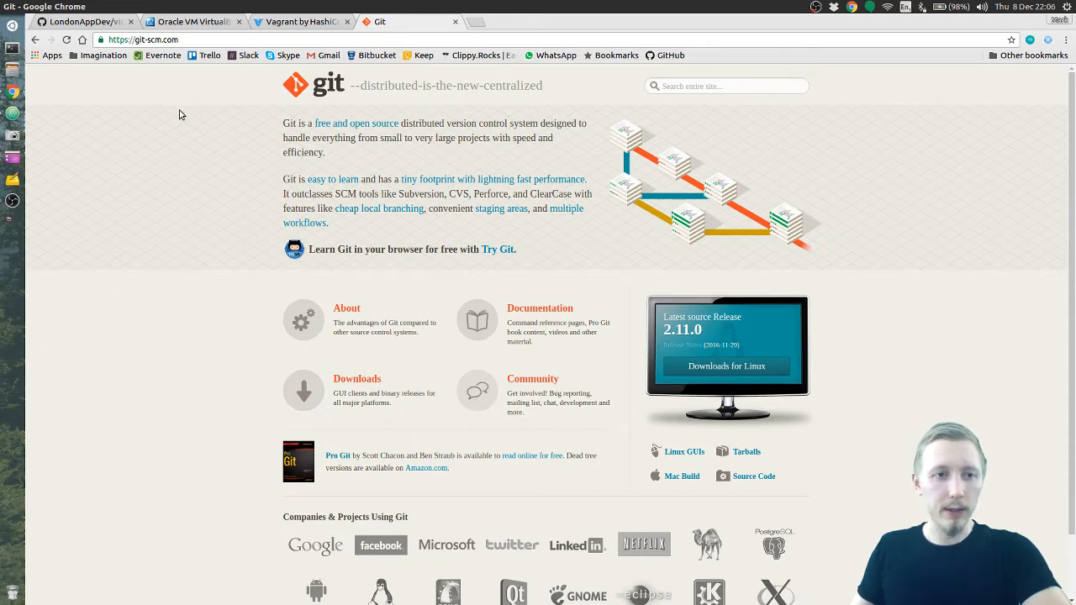
Copy the repository's SSH clone address from GitHub and minimise Chrome to the desktop
{"action": "left_click", "coordinate": [80, 21]}
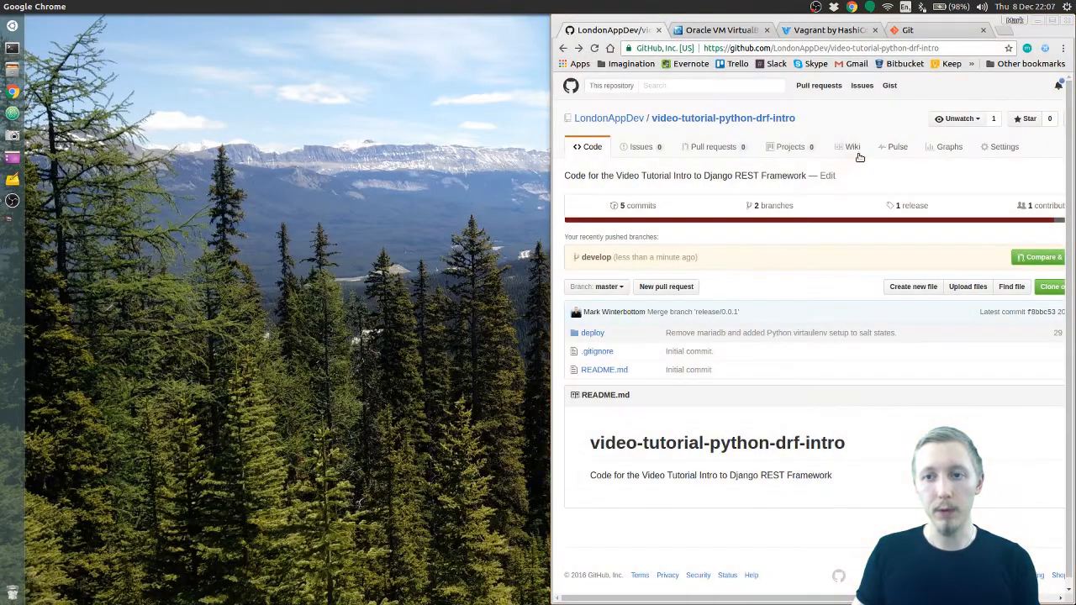
{"action": "mouse_move", "coordinate": [799, 295]}
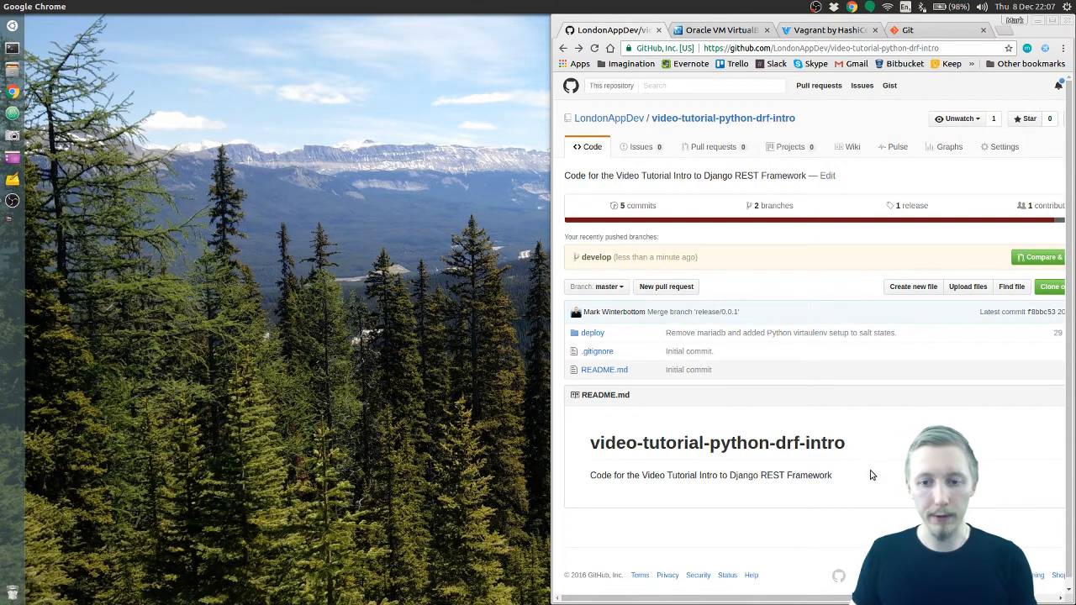
{"action": "mouse_move", "coordinate": [514, 139]}
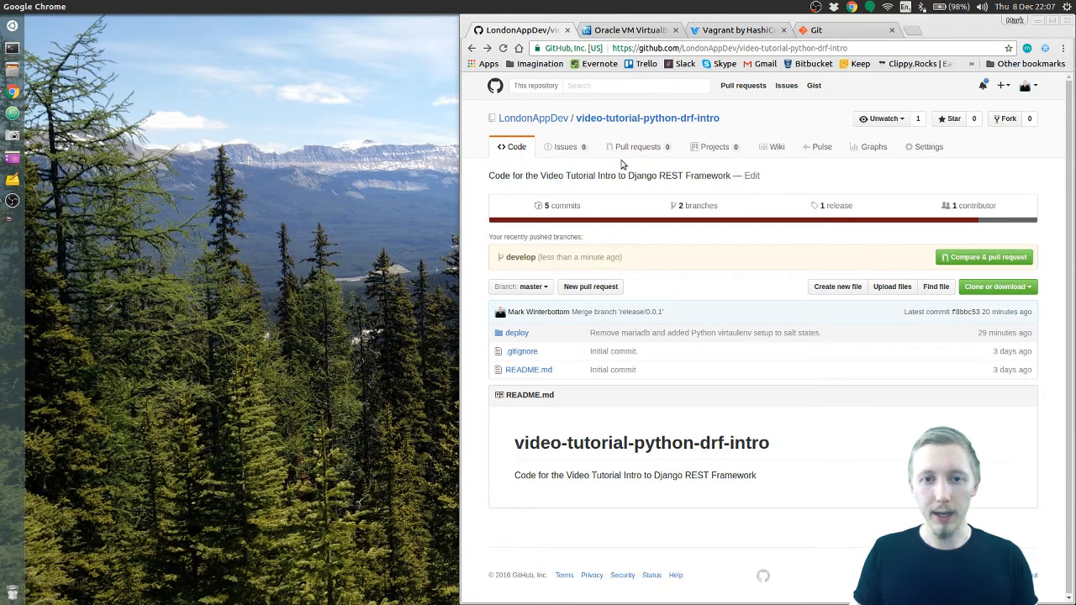
{"action": "mouse_move", "coordinate": [716, 128]}
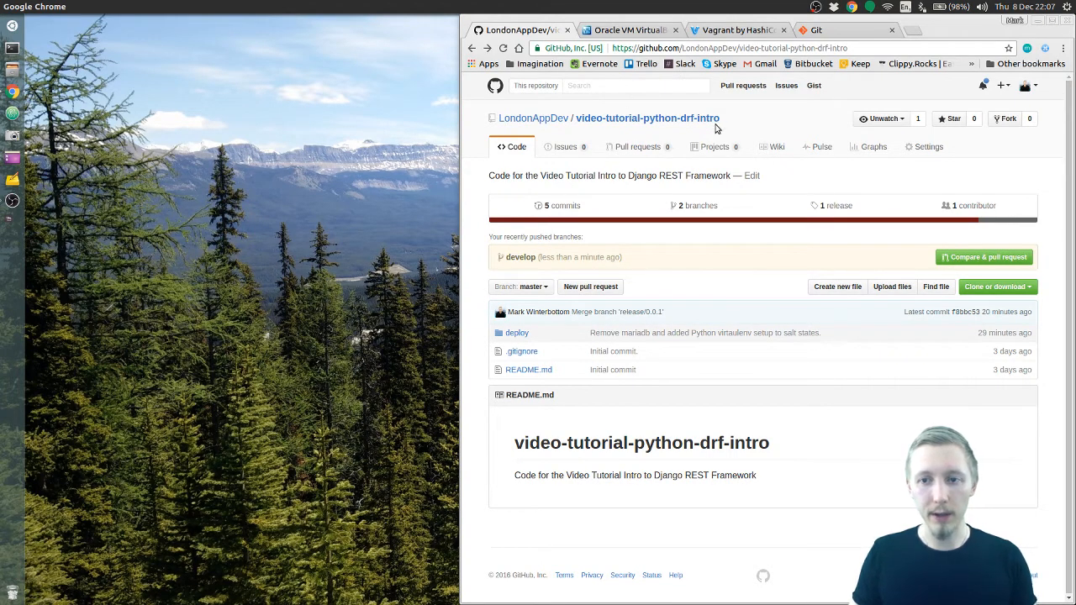
{"action": "left_click", "coordinate": [996, 287]}
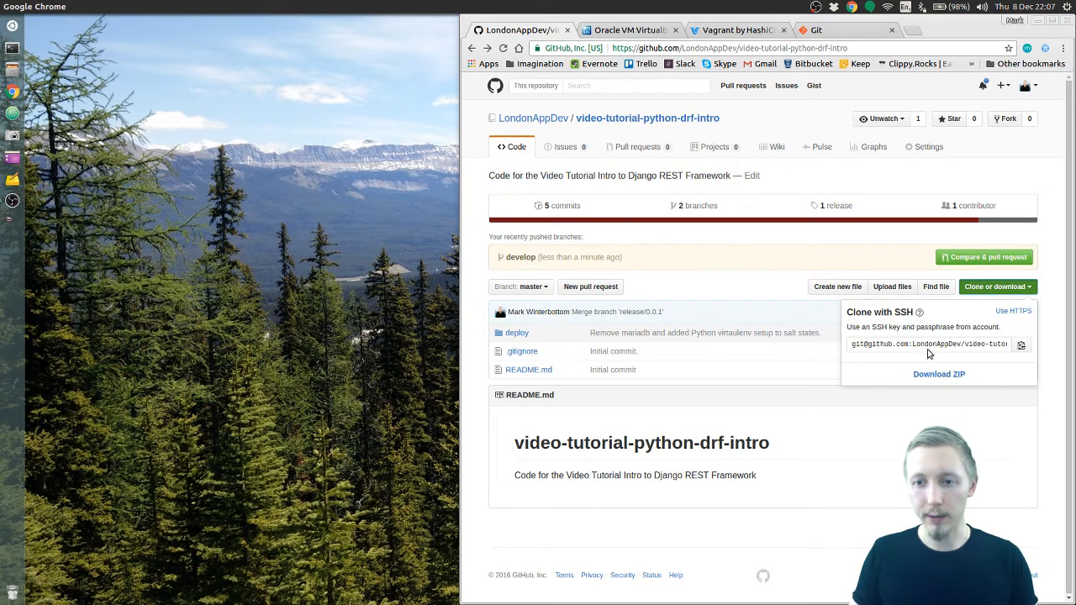
{"action": "right_click", "coordinate": [928, 344]}
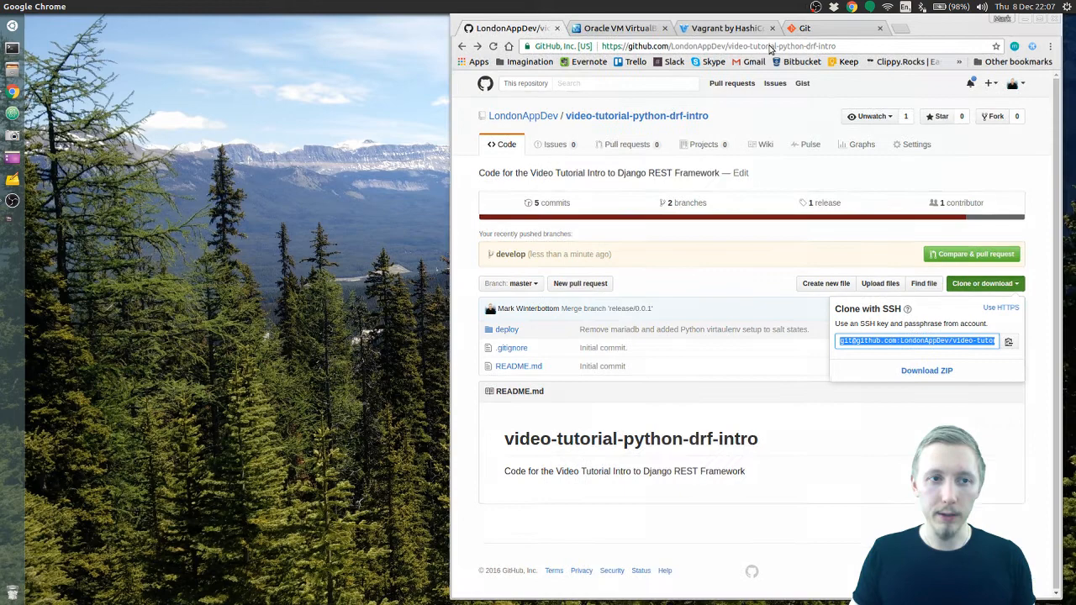
{"action": "left_click", "coordinate": [12, 47]}
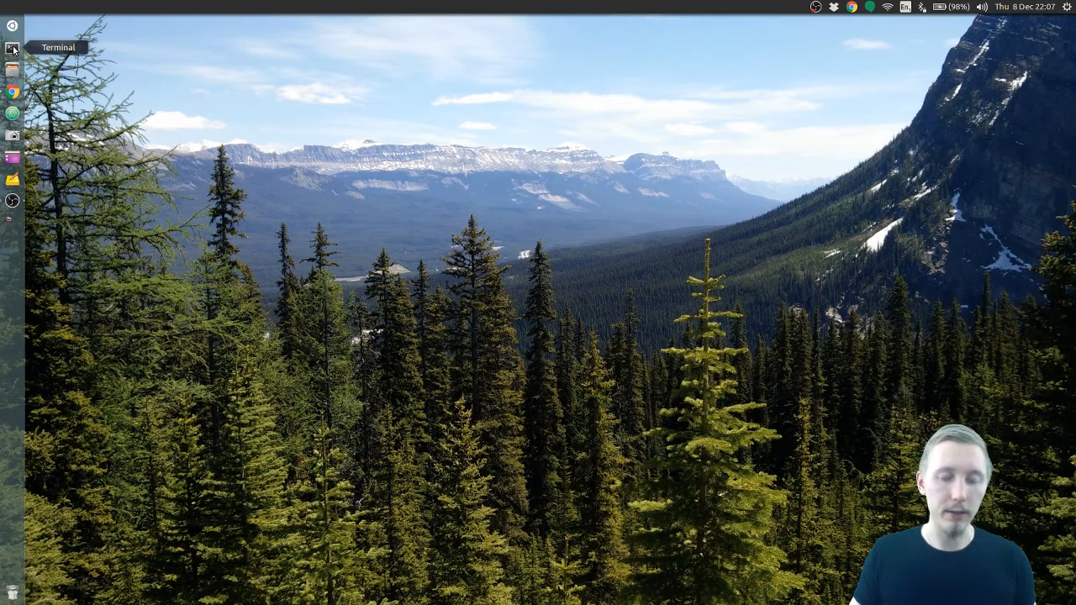
Open a terminal and git clone the video-tutorial-python-drf-intro repository
{"action": "left_click", "coordinate": [13, 47]}
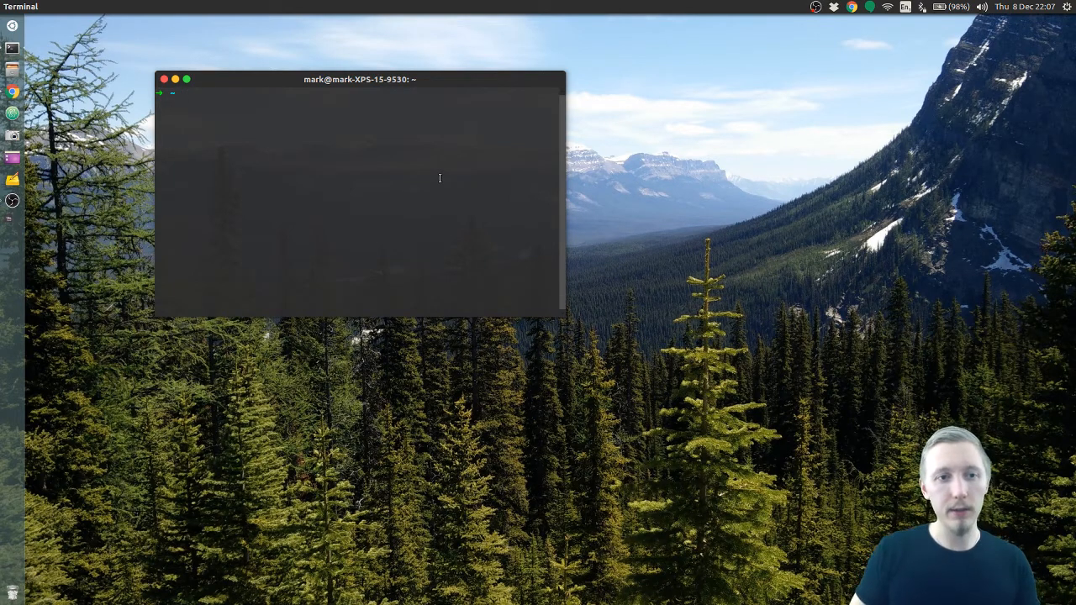
{"action": "type", "text": "cd workspace"}
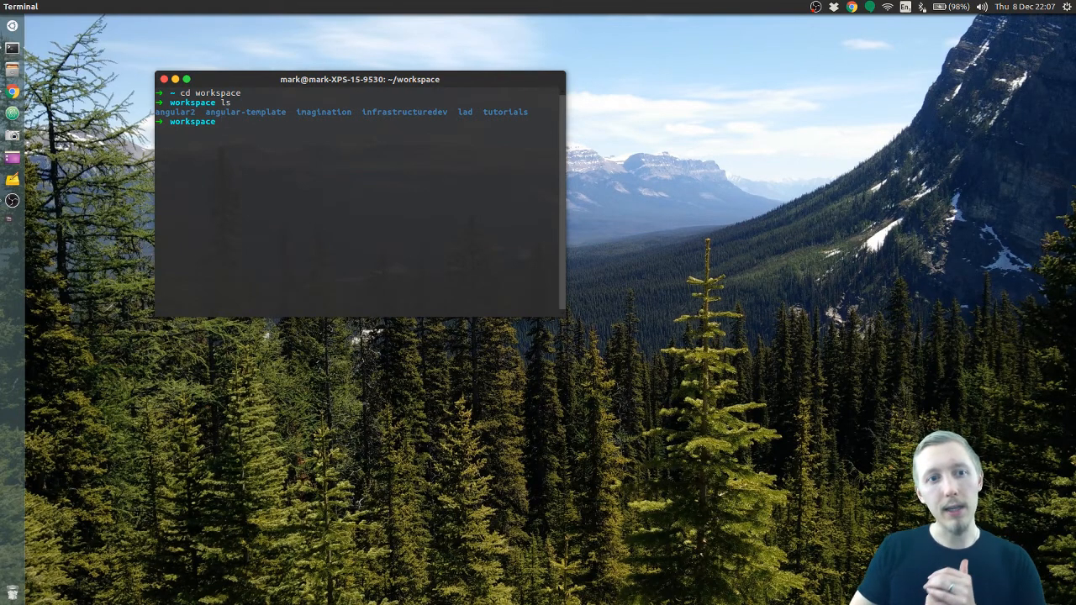
{"action": "type", "text": "git clone git@github.com:LondonAppDev/video-tutorial-python-drf-intro.git"}
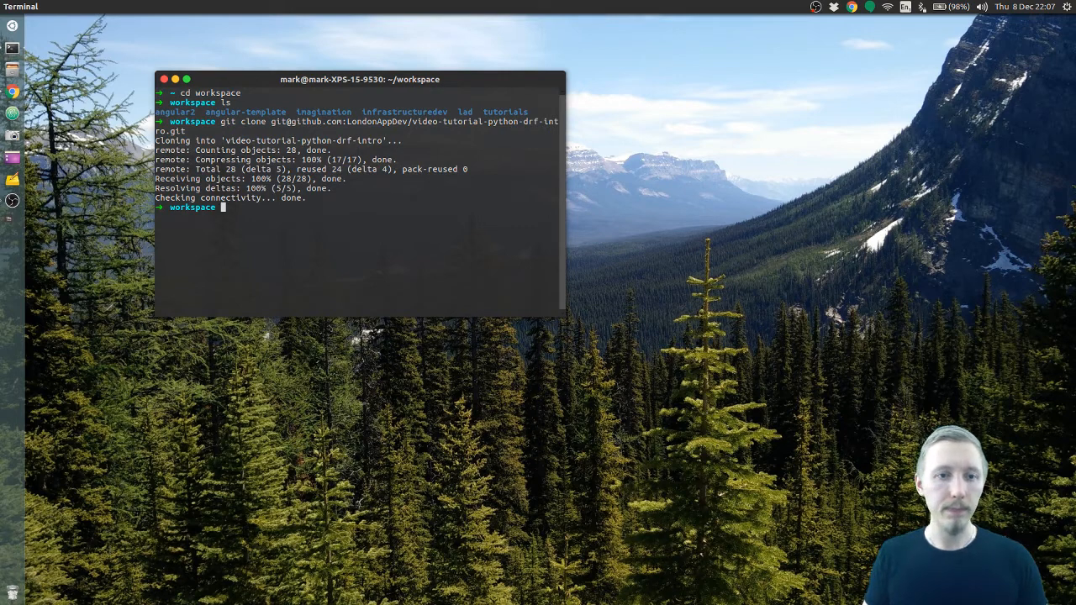
List the cloned repository, step into deploy, and return to the repository root
{"action": "type", "text": "ls"}
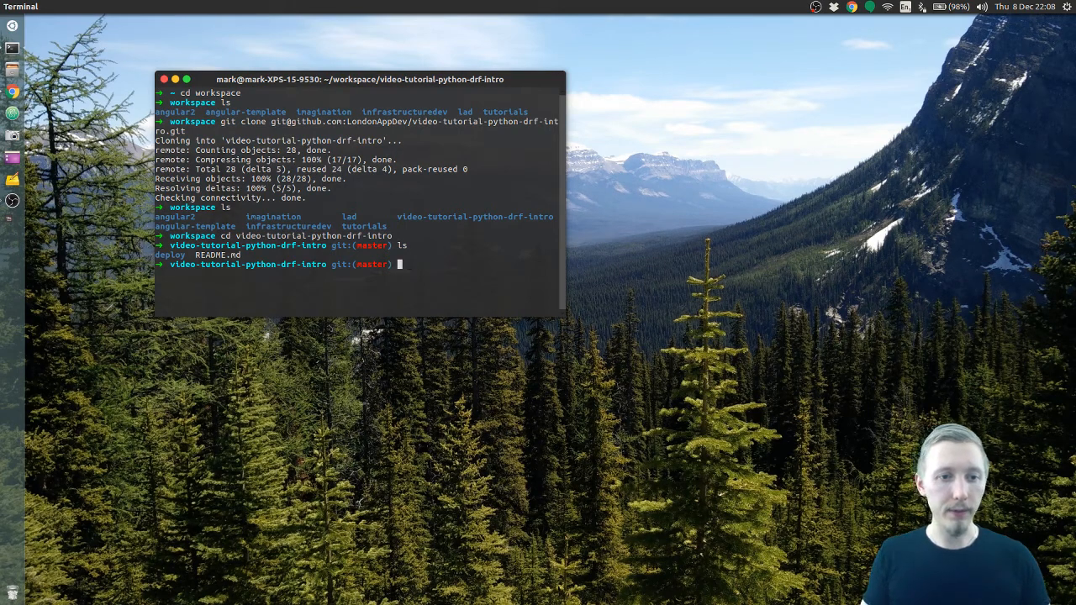
{"action": "type", "text": "cd deploy"}
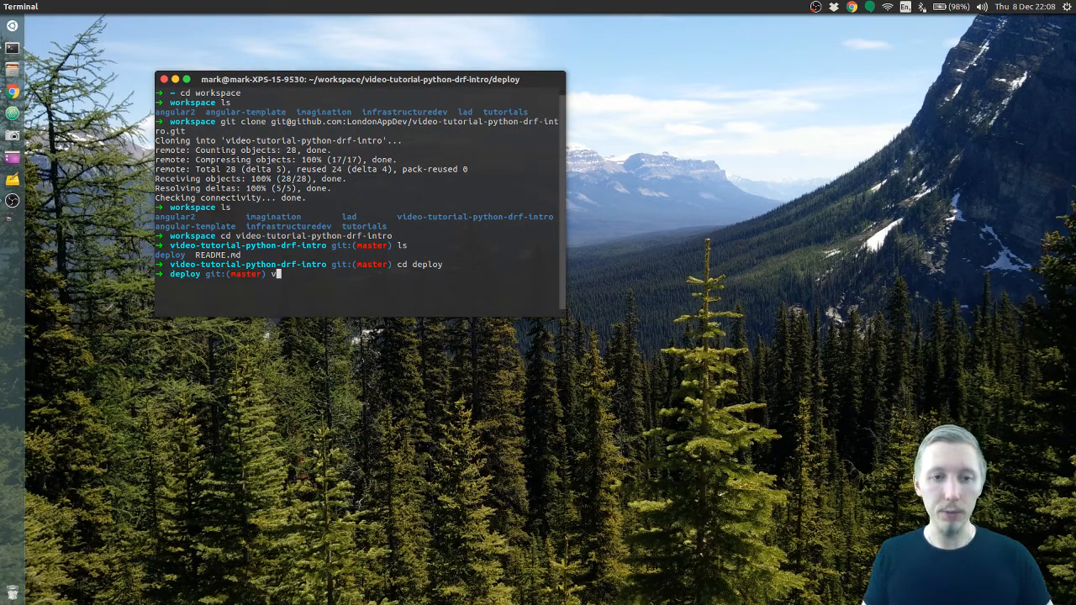
{"action": "type", "text": "agrant up"}
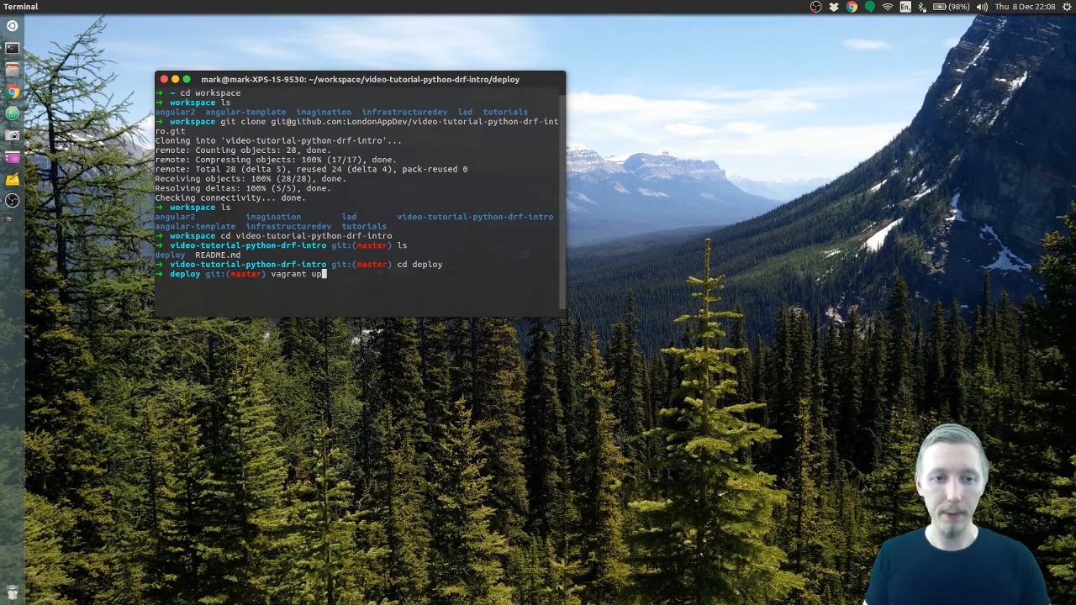
{"action": "key", "text": "BackSpace"}
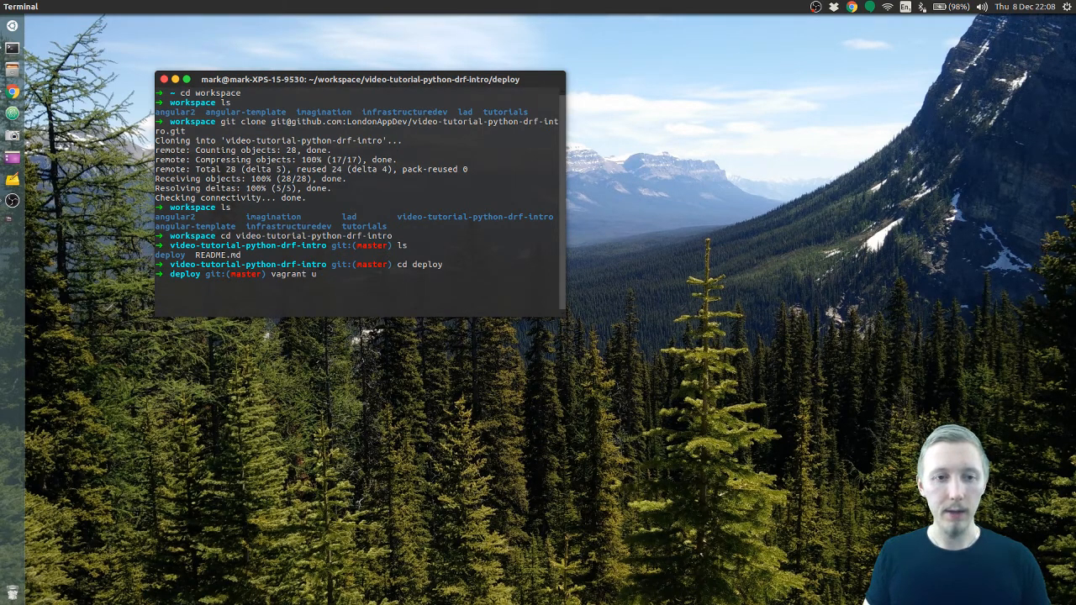
{"action": "type", "text": "p"}
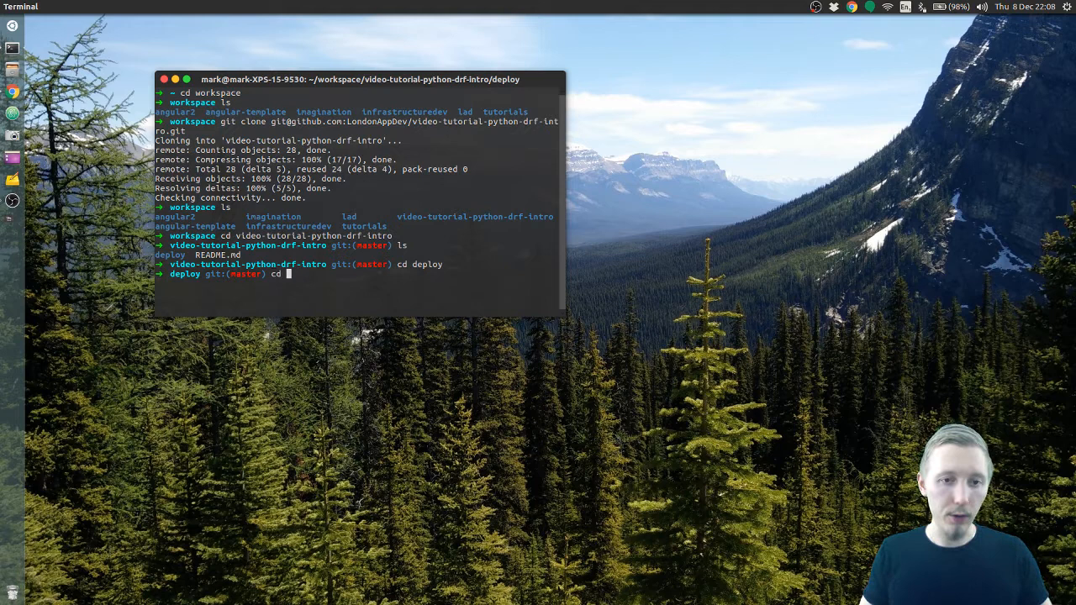
{"action": "type", "text": ".."}
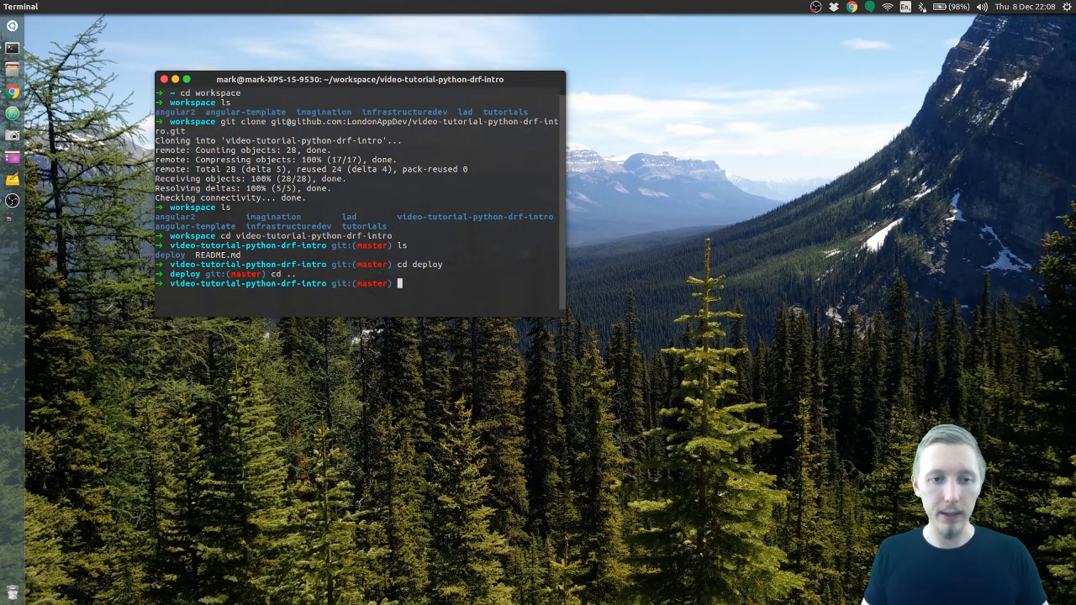
{"action": "type", "text": "cd .."}
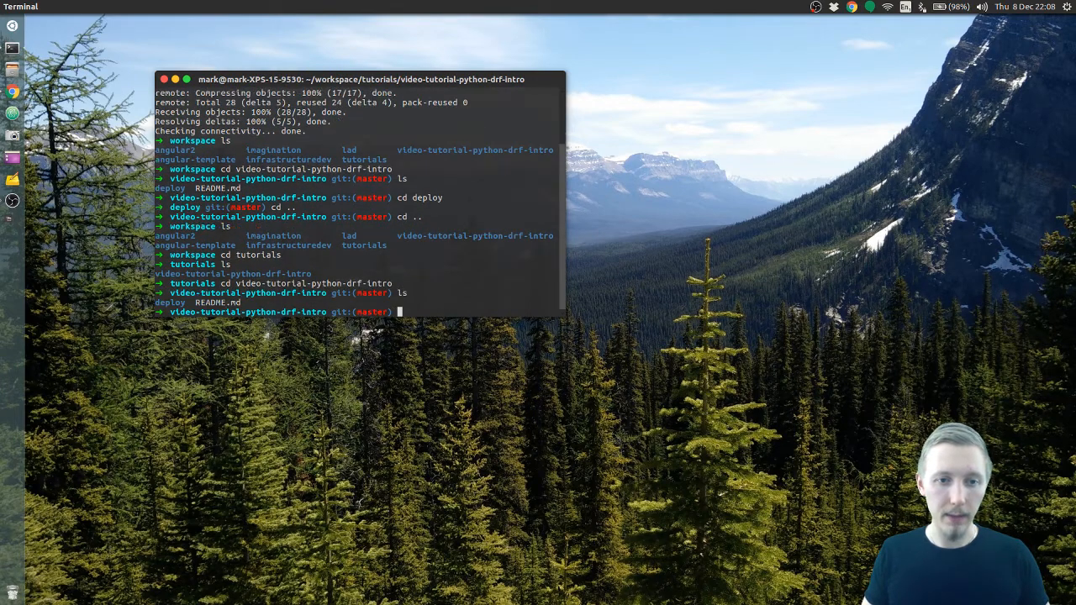
Run vagrant up from the tutorials project's deploy folder
{"action": "type", "text": "cd deploy"}
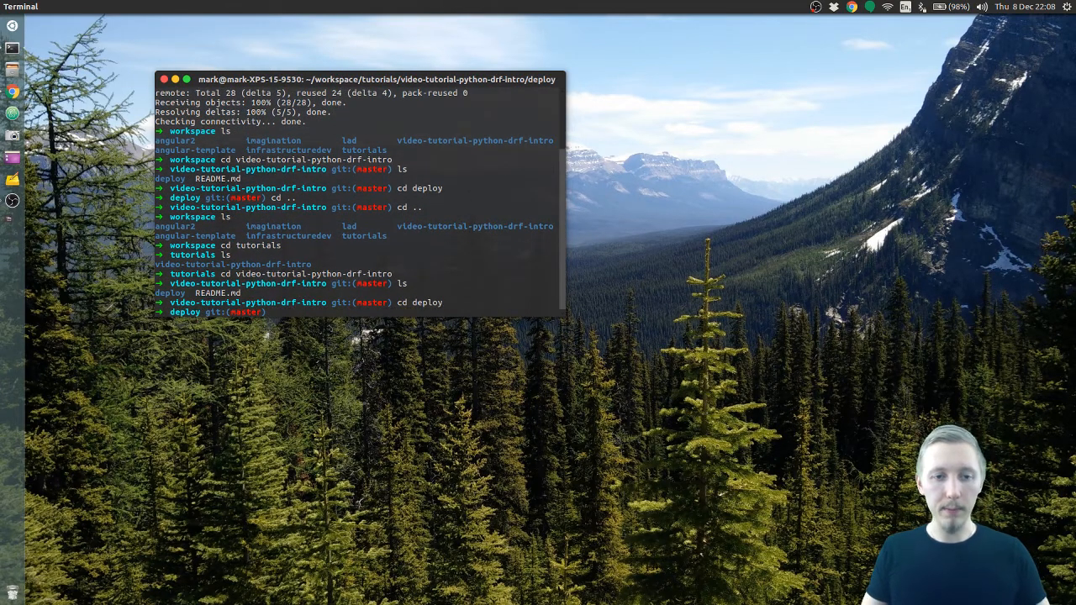
{"action": "type", "text": "vagrant up"}
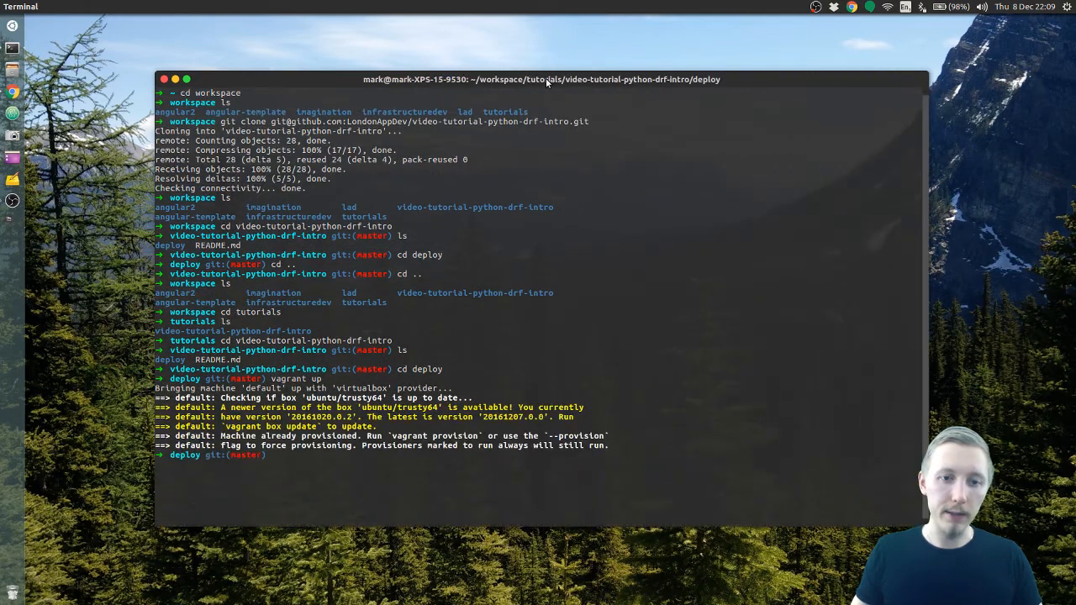
Snap the terminal right, open the project with 'atom ../', and expand deploy
{"action": "left_click_drag", "start_coordinate": [546, 79], "coordinate": [508, 46]}
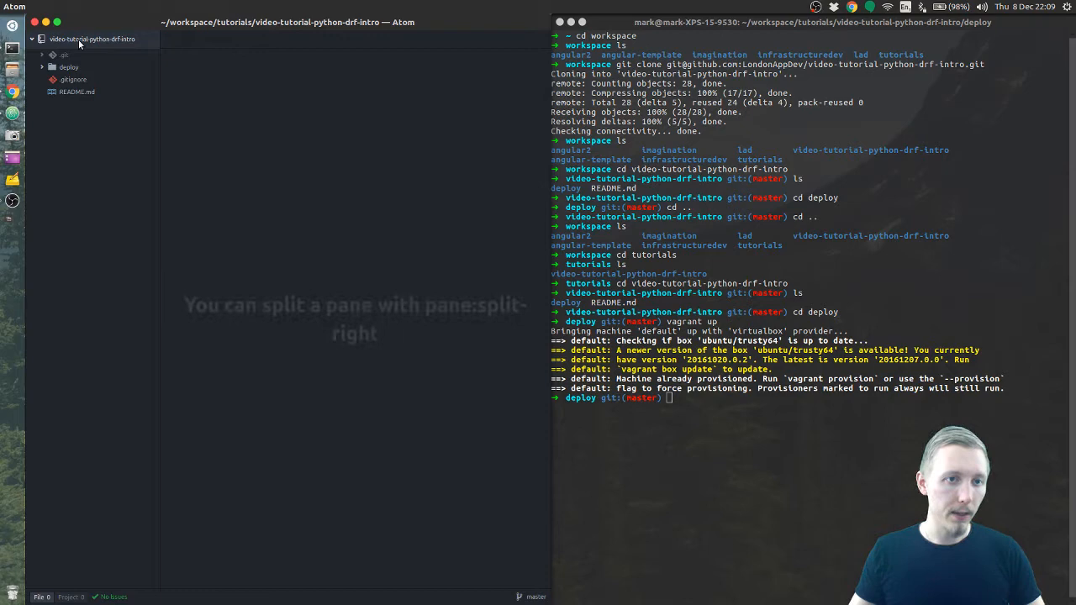
{"action": "right_click", "coordinate": [91, 38]}
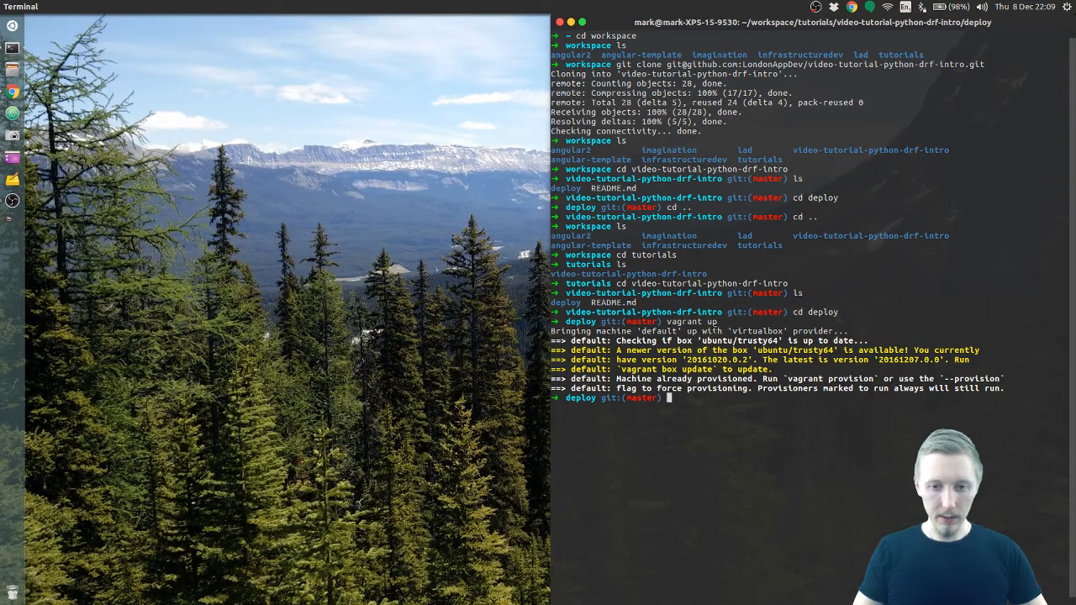
{"action": "type", "text": "atom ../"}
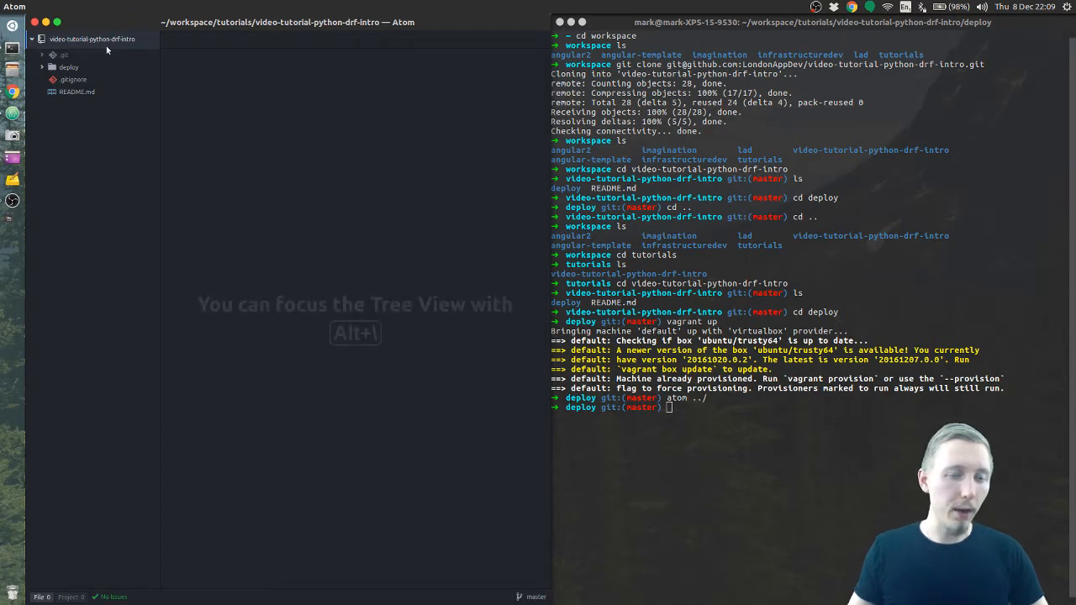
{"action": "mouse_move", "coordinate": [397, 18]}
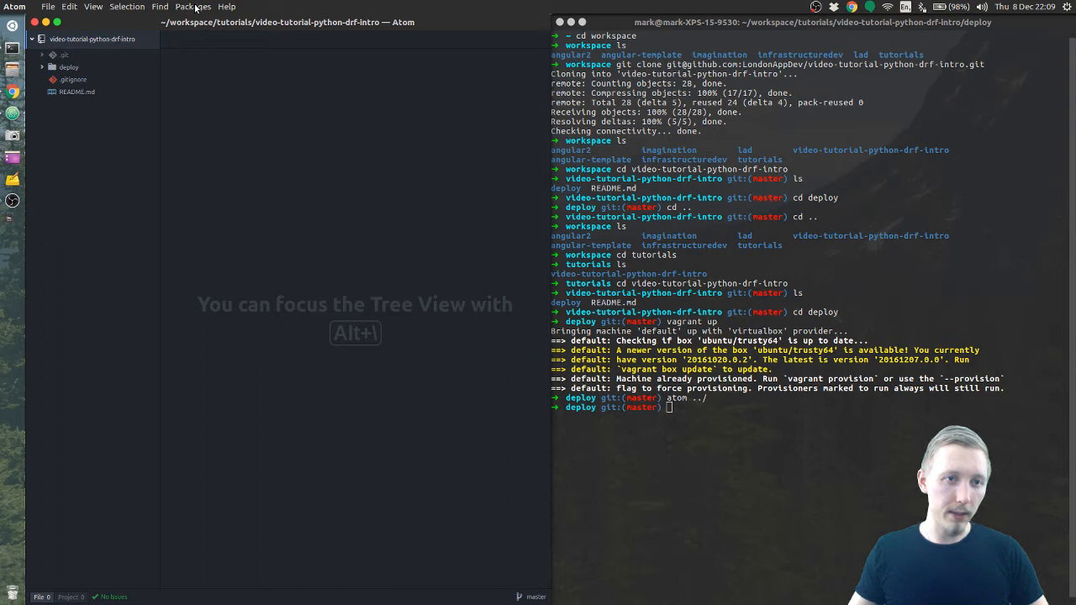
{"action": "left_click", "coordinate": [69, 67]}
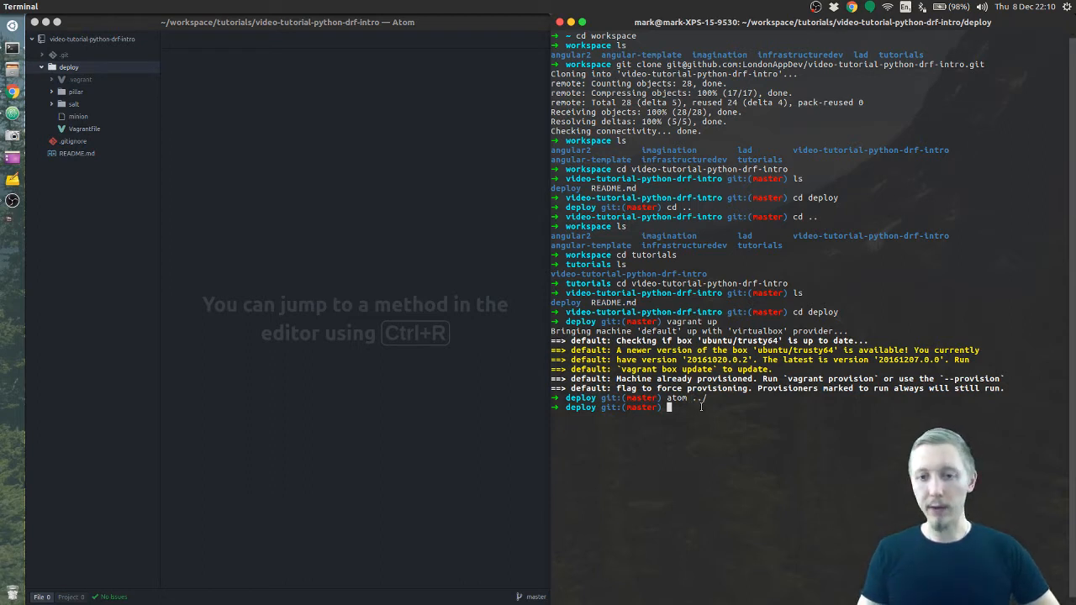
Run 'vagrant ssh' to reach the Ubuntu 14.04 vagrant user prompt
{"action": "type", "text": "vagrant ssh"}
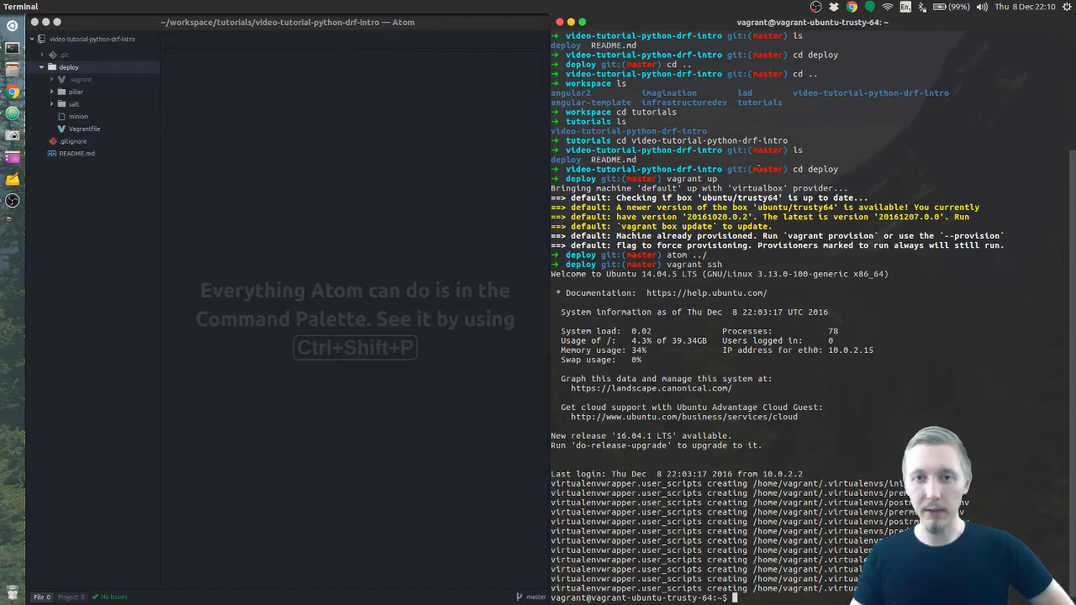
{"action": "mouse_move", "coordinate": [521, 433]}
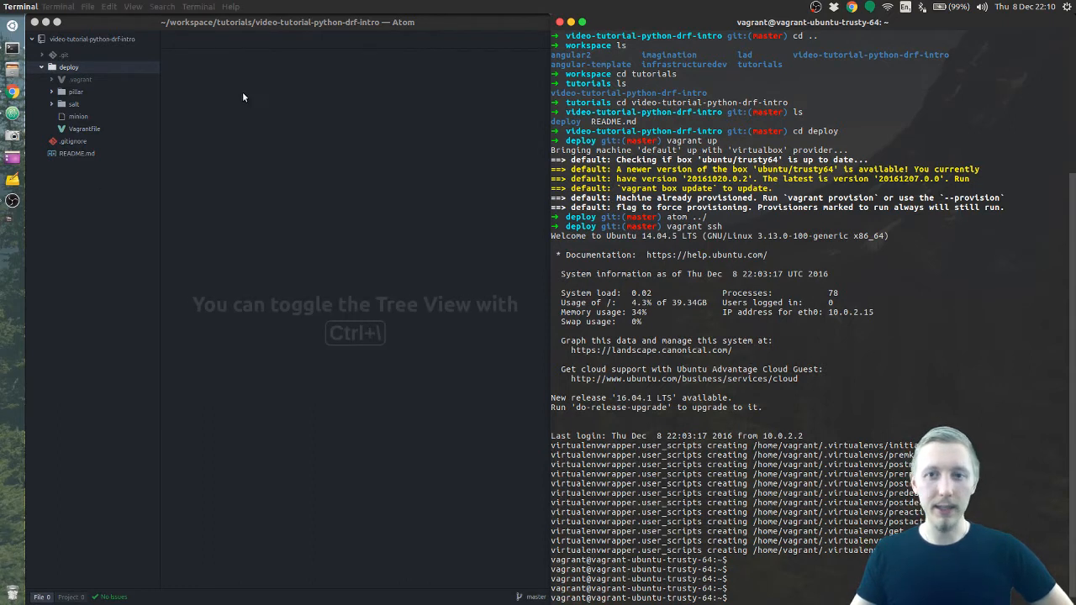
{"action": "mouse_move", "coordinate": [236, 393]}
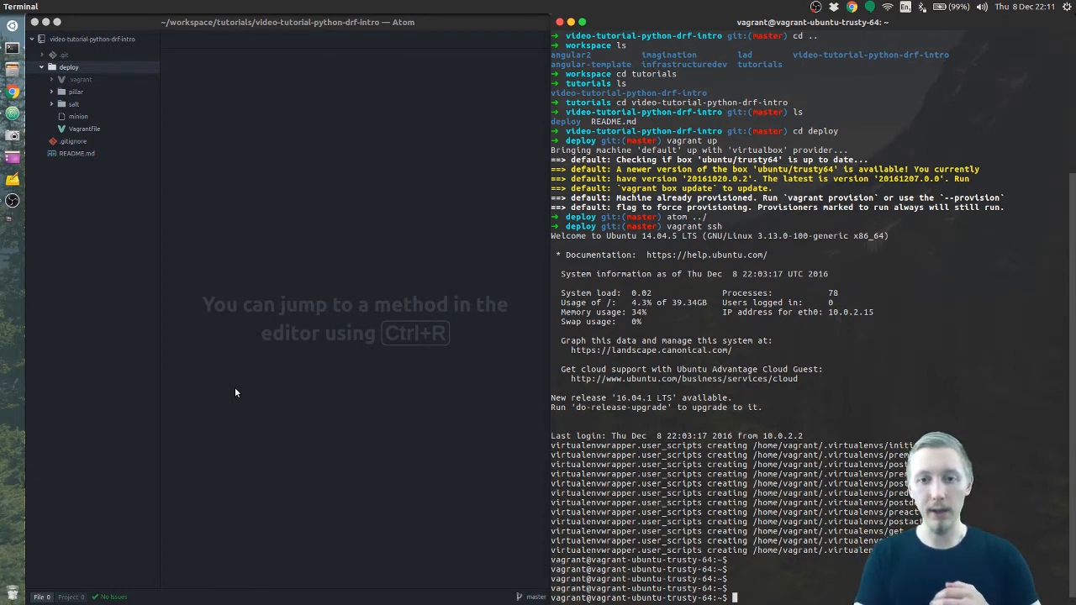
{"action": "mouse_move", "coordinate": [208, 355]}
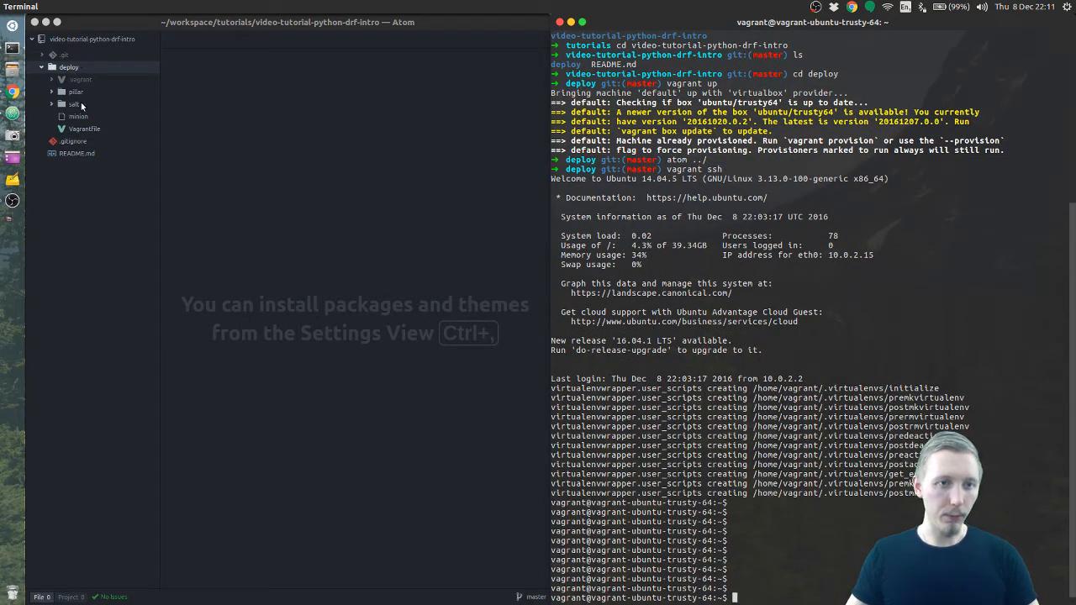
Review the Vagrantfile's trusty64 box, port 8000 forwarding and /vagrant synced folder
{"action": "left_click", "coordinate": [84, 129]}
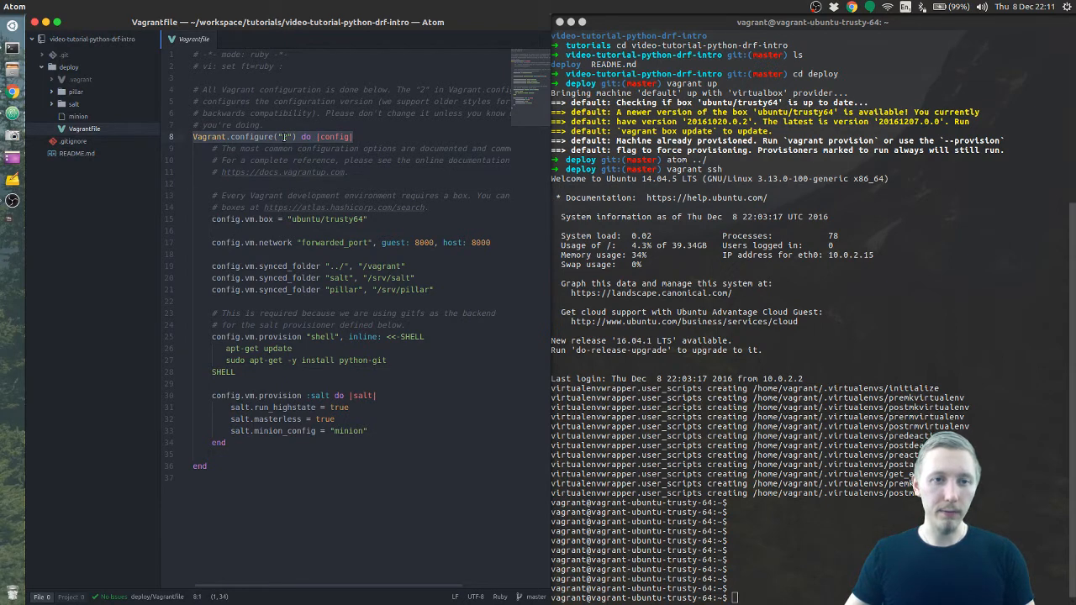
{"action": "type", "text": "2"}
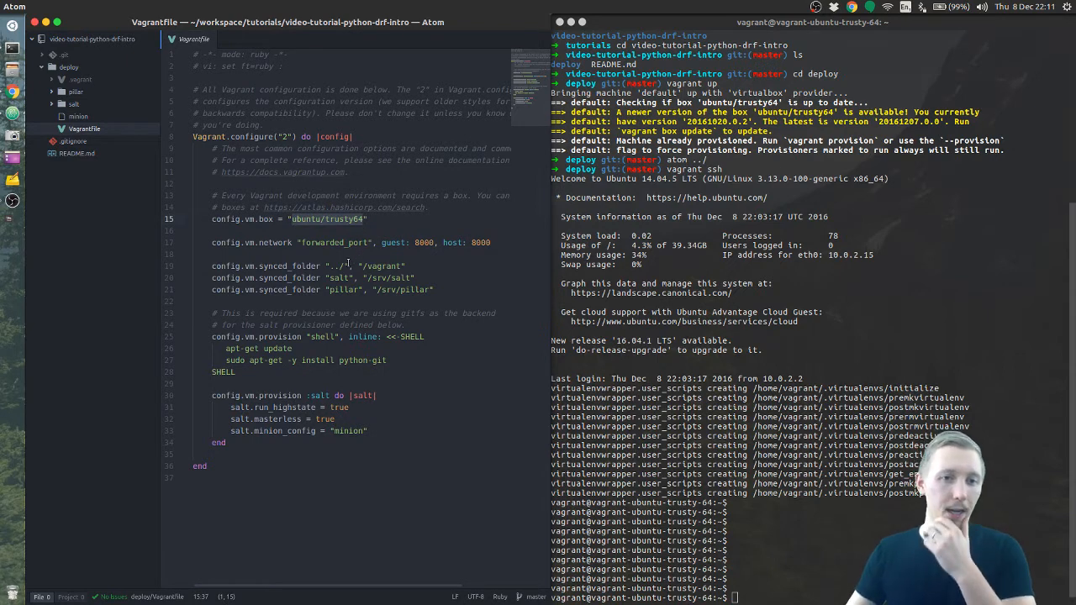
{"action": "mouse_move", "coordinate": [376, 233]}
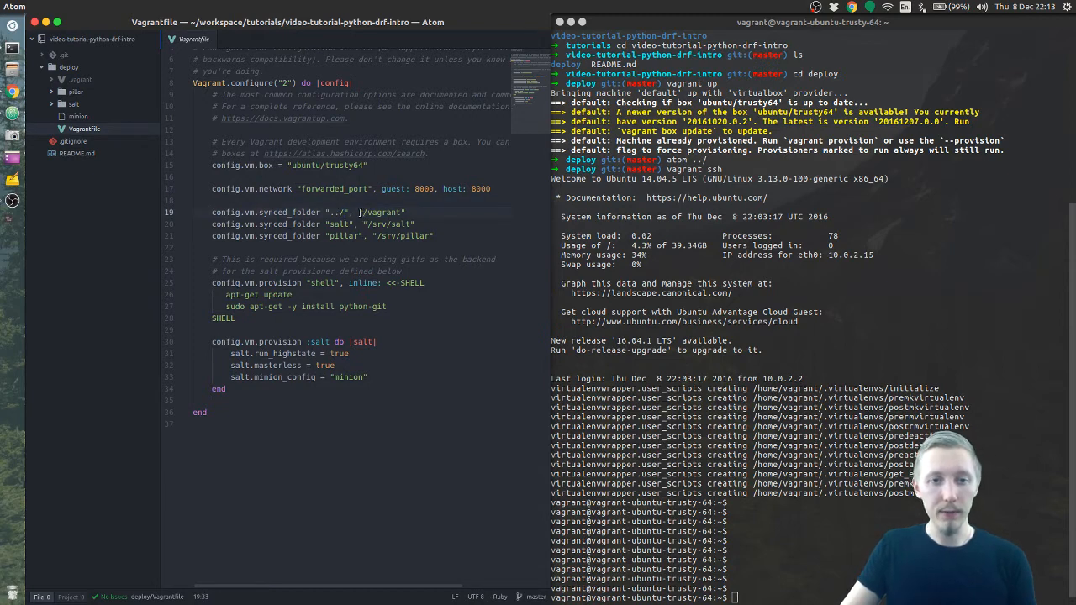
{"action": "double_click", "coordinate": [378, 211]}
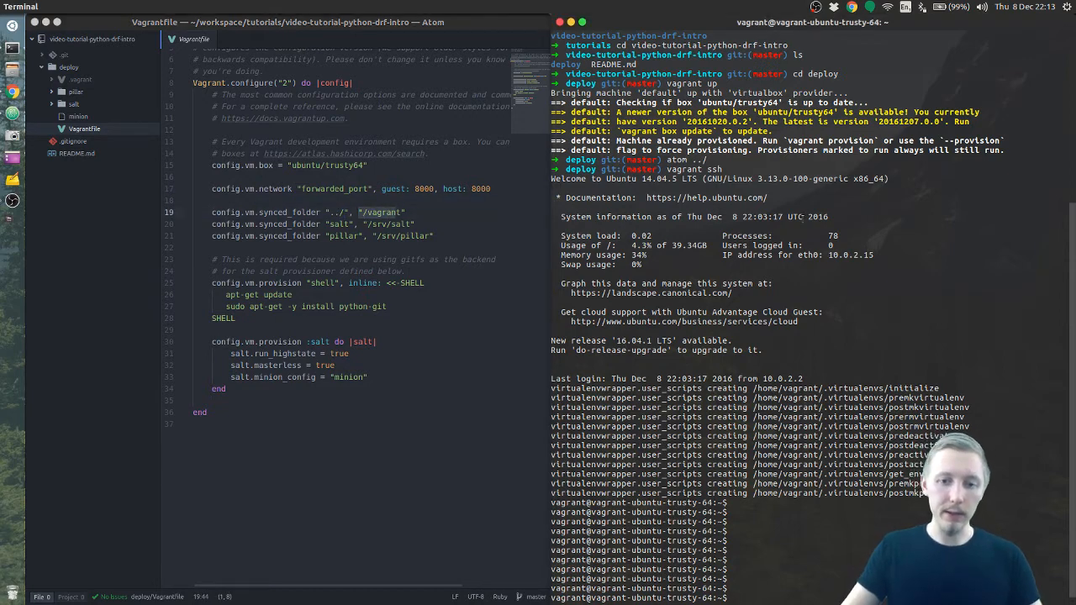
Run cd /vagrant/ and ls in the SSH session, showing README.md and deploy
{"action": "type", "text": "cd /vagrant/"}
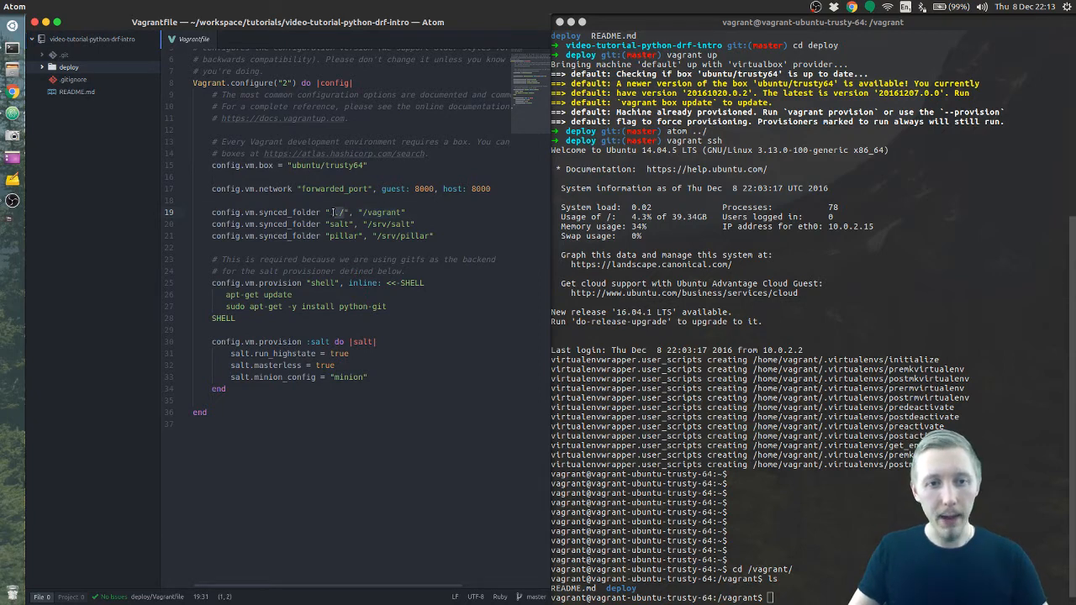
{"action": "left_click", "coordinate": [68, 66]}
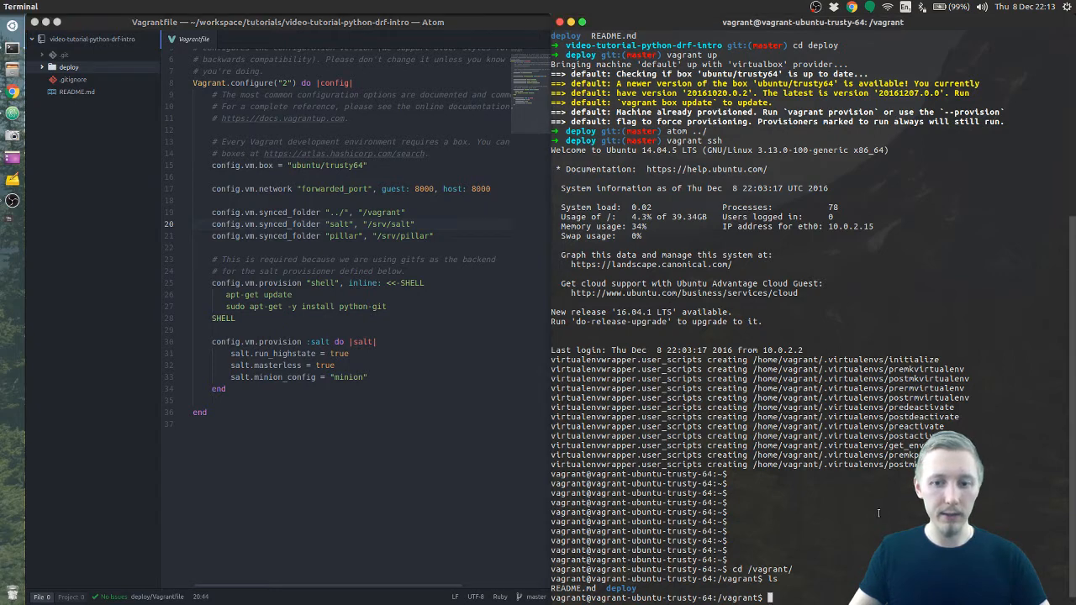
Add hello_world.py at the project root containing print('hello world!') and save it
{"action": "right_click", "coordinate": [92, 66]}
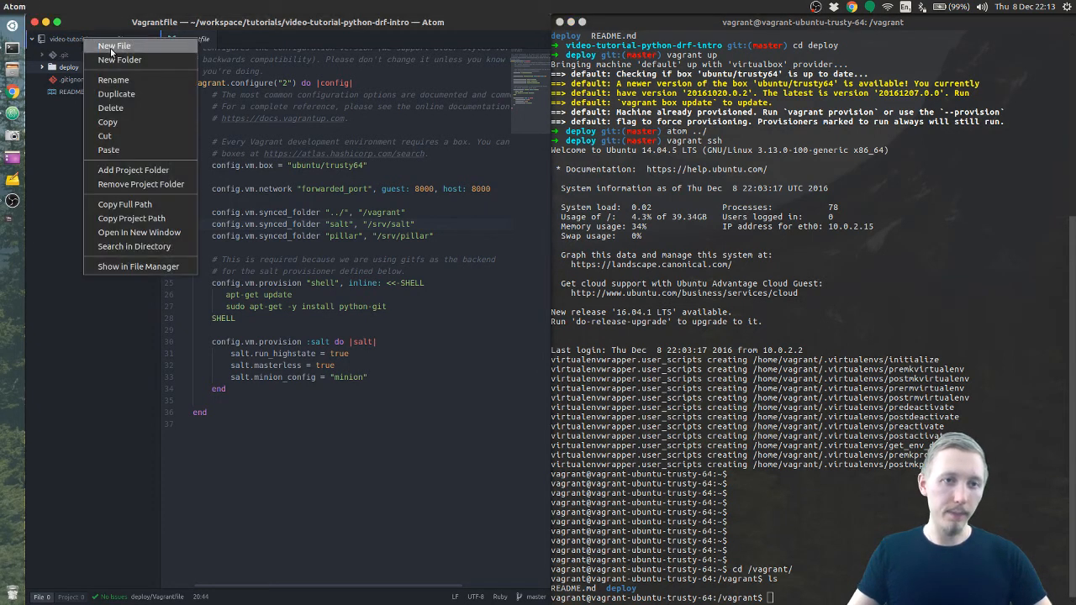
{"action": "left_click", "coordinate": [114, 46]}
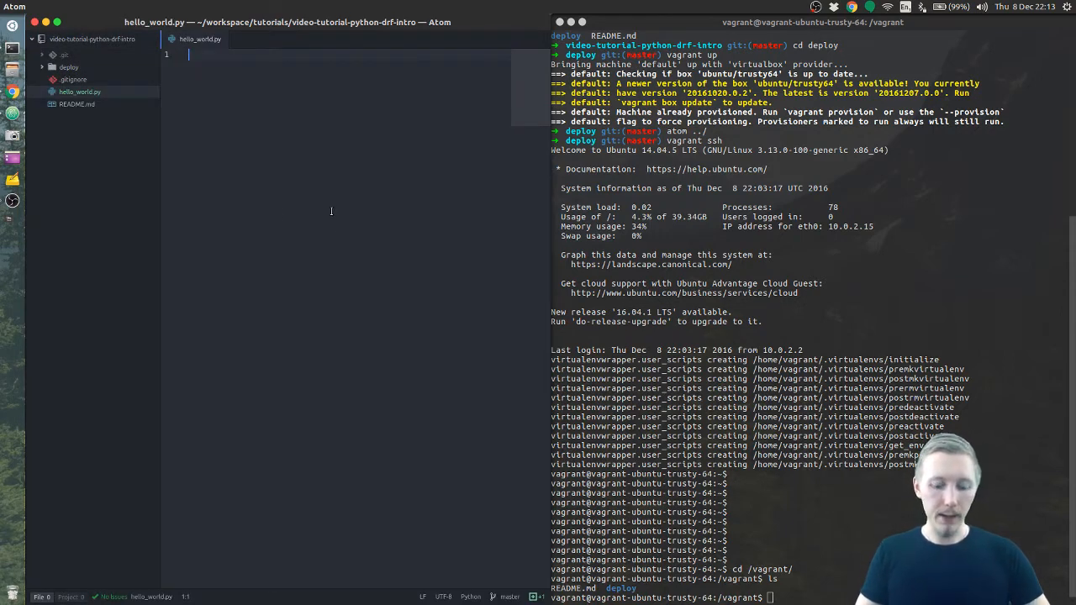
{"action": "type", "text": "print('hello')"}
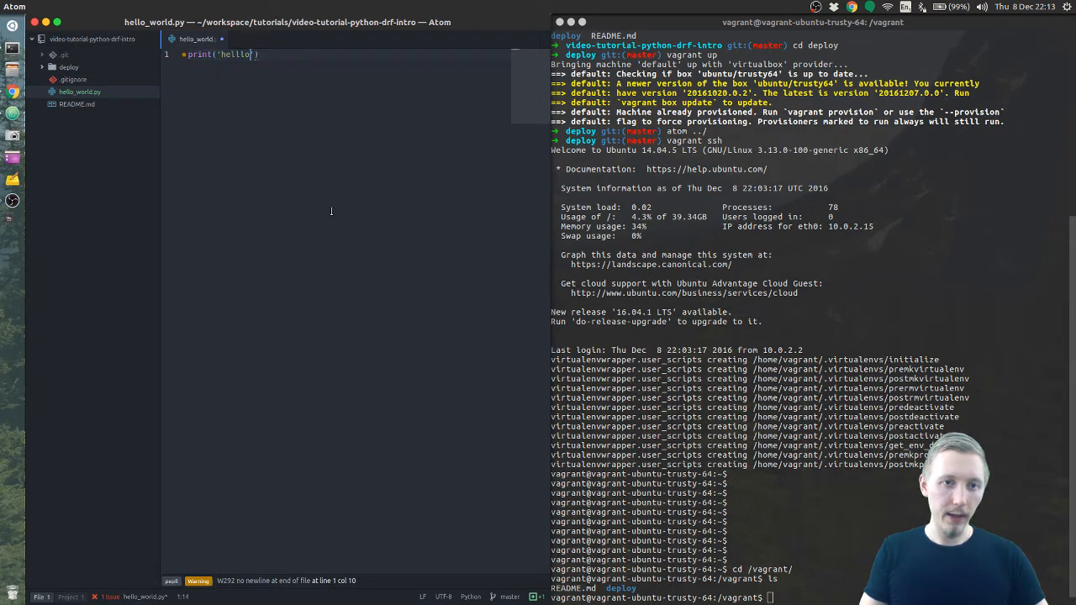
{"action": "type", "text": "world!"}
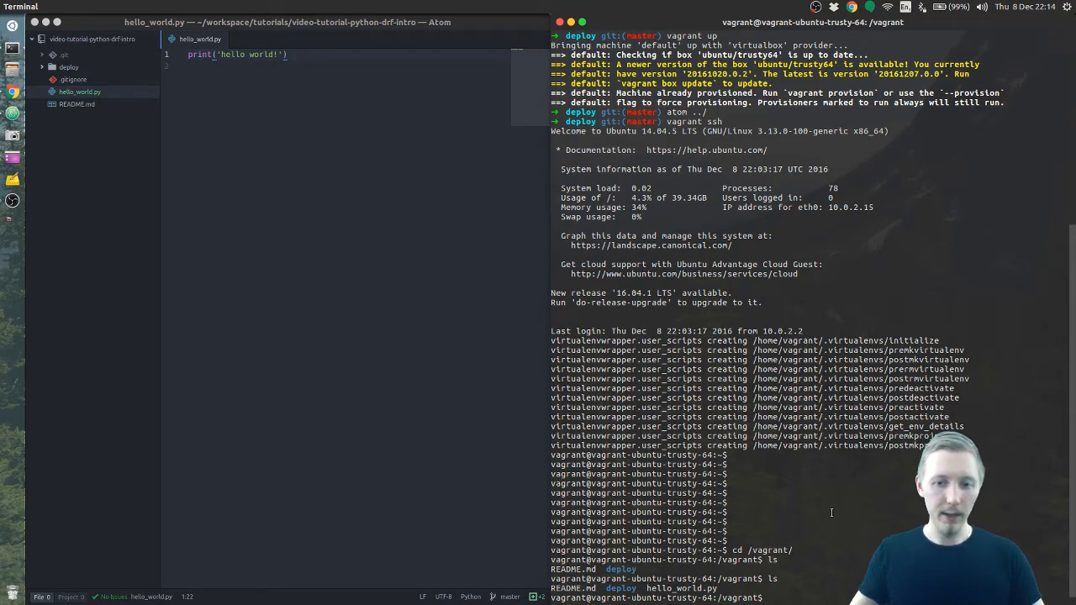
{"action": "type", "text": "mk"}
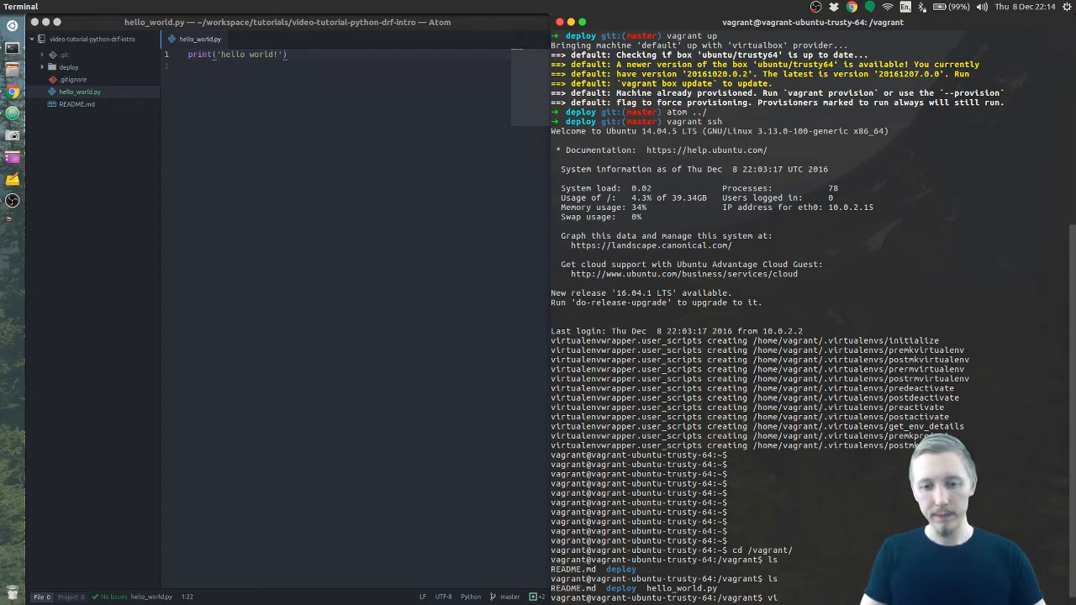
Create test.py with vi in /vagrant, confirm it in Atom's tree, then delete it
{"action": "type", "text": "tes"}
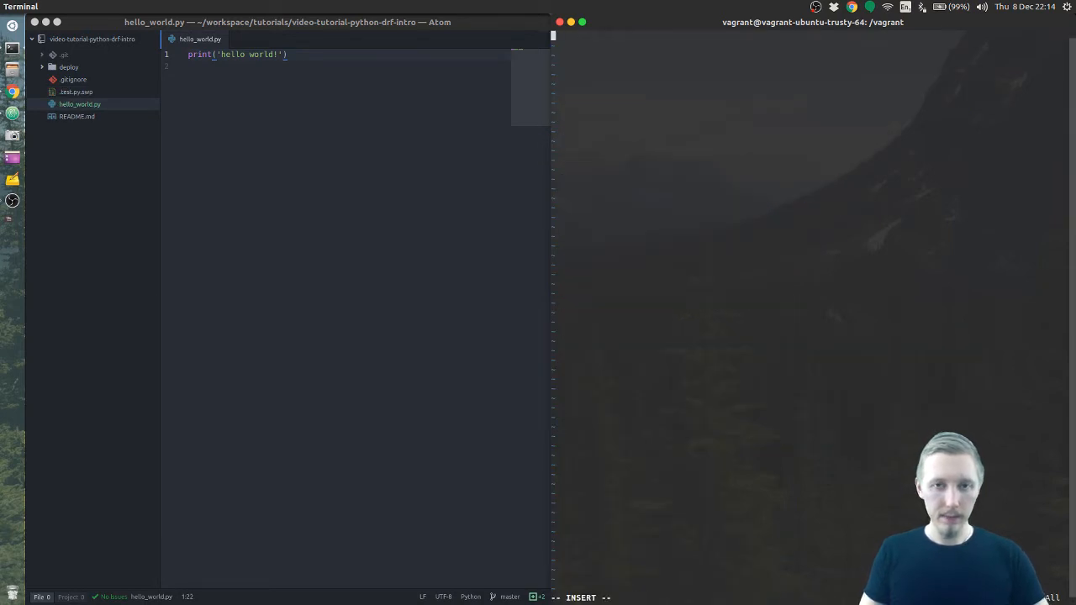
{"action": "type", "text": "print("}
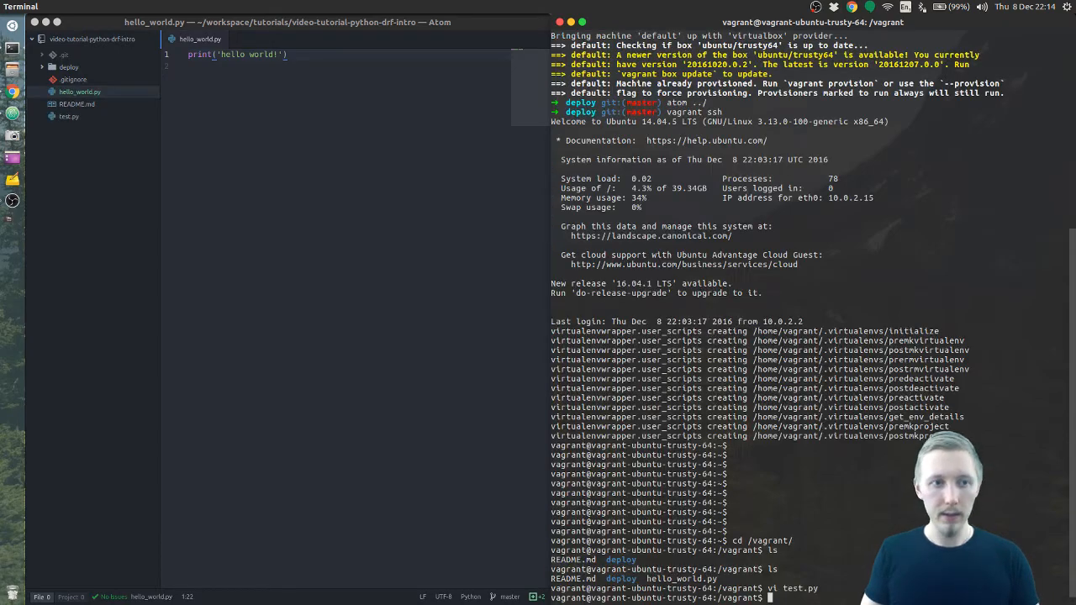
{"action": "left_click", "coordinate": [68, 116]}
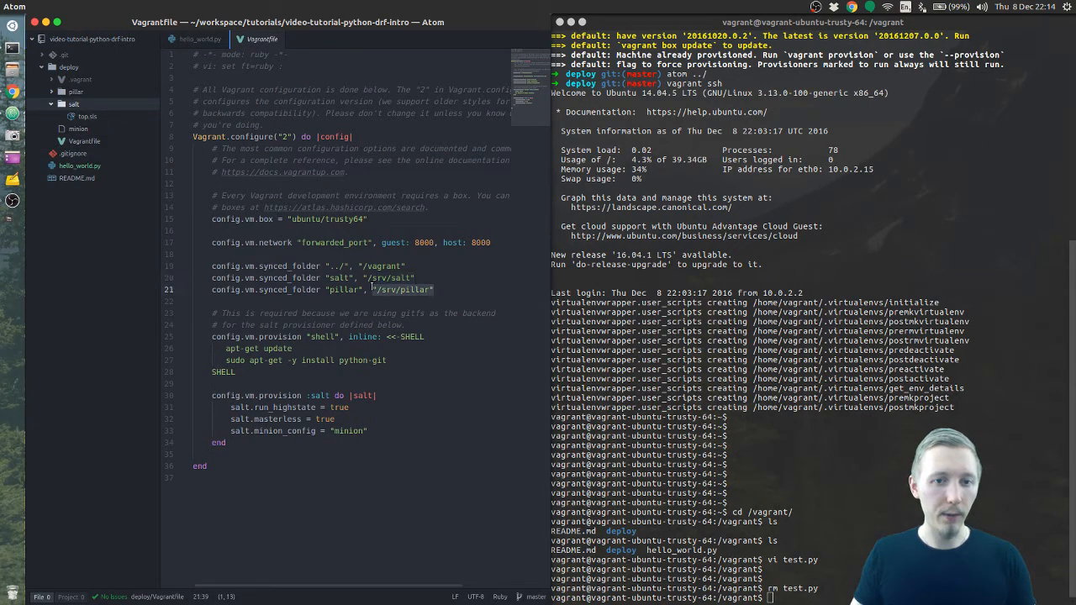
Expand deploy/pillar in Atom's tree to show dev_box.sls and top.sls
{"action": "left_click", "coordinate": [75, 91]}
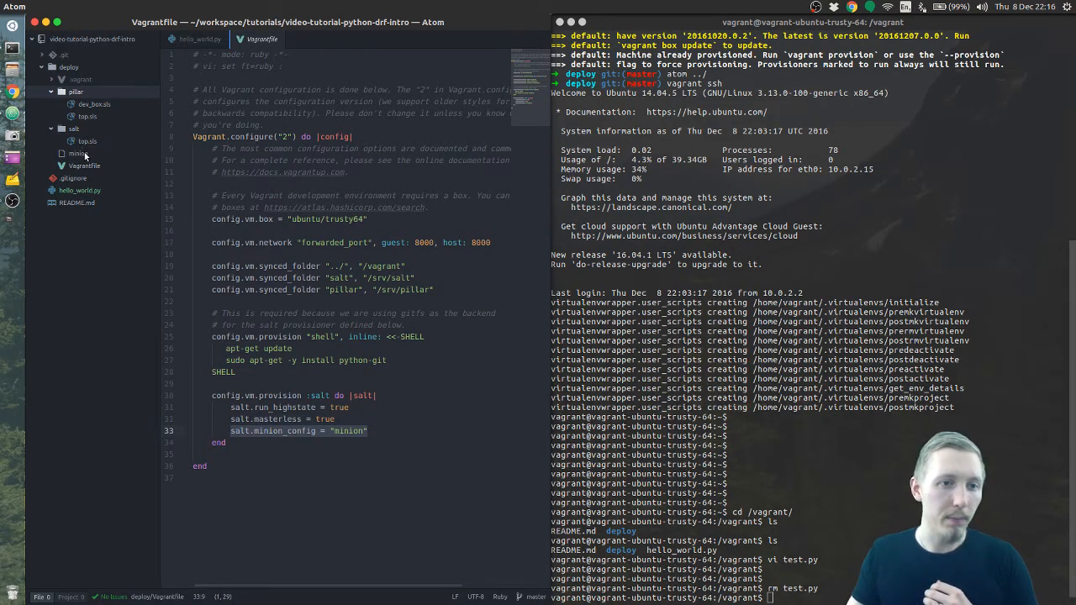
Open deploy/minion to read its gitfs settings, then close it
{"action": "left_click", "coordinate": [78, 153]}
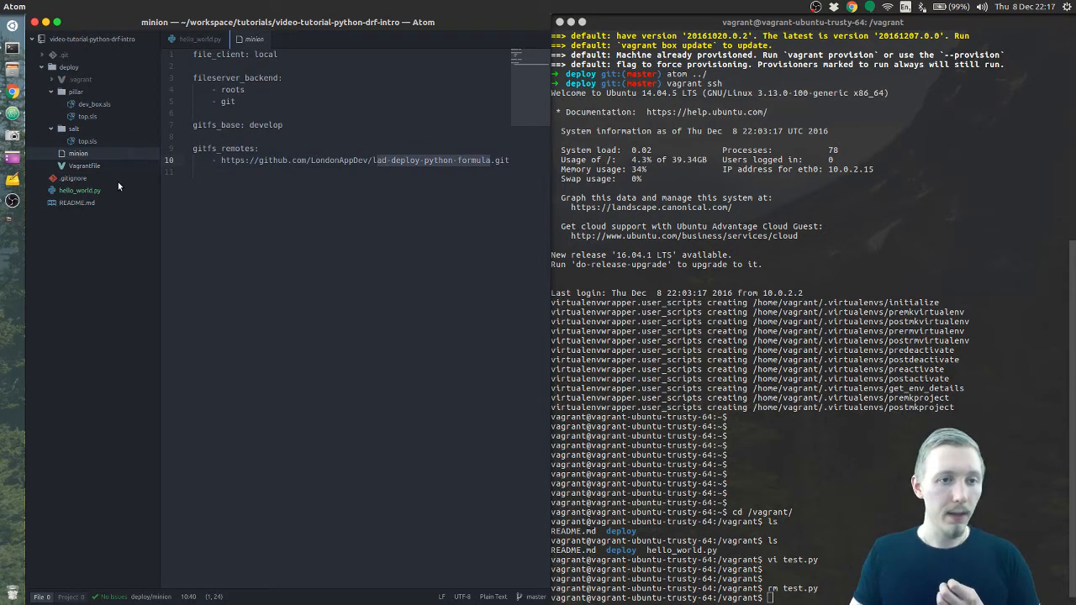
{"action": "left_click", "coordinate": [84, 165]}
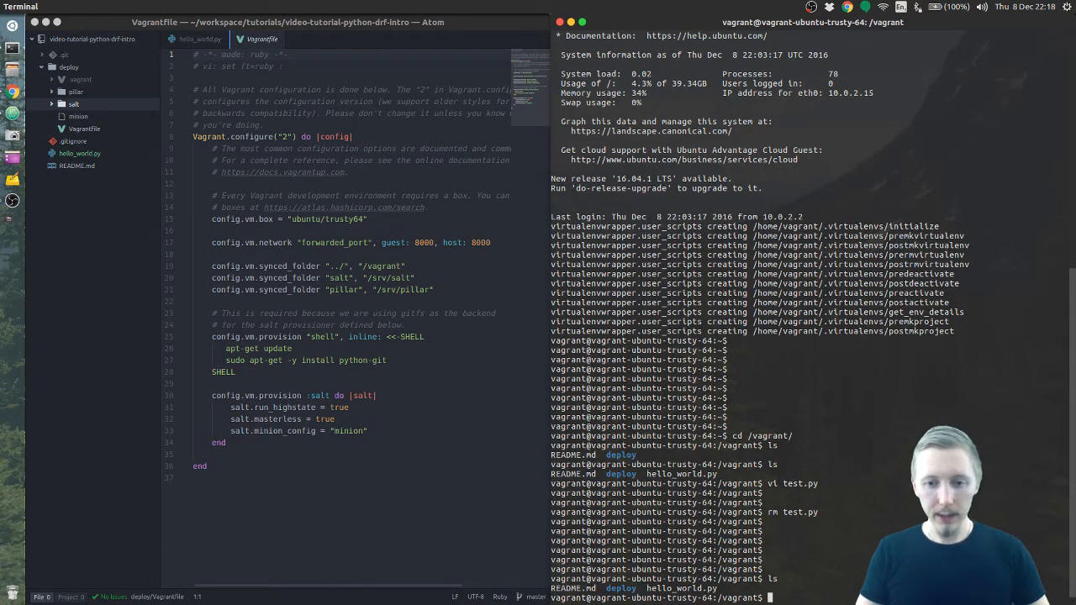
Run mkvirtualenv --python=python3 dev to create and activate the dev environment
{"action": "type", "text": "mkvir"}
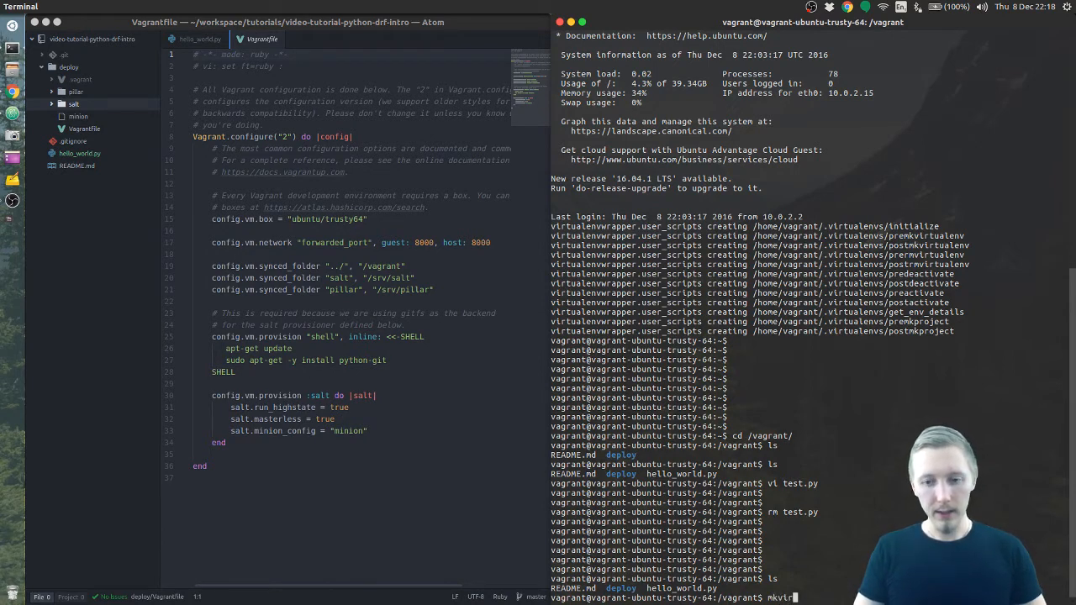
{"action": "type", "text": "tualenv --python=python3 dev"}
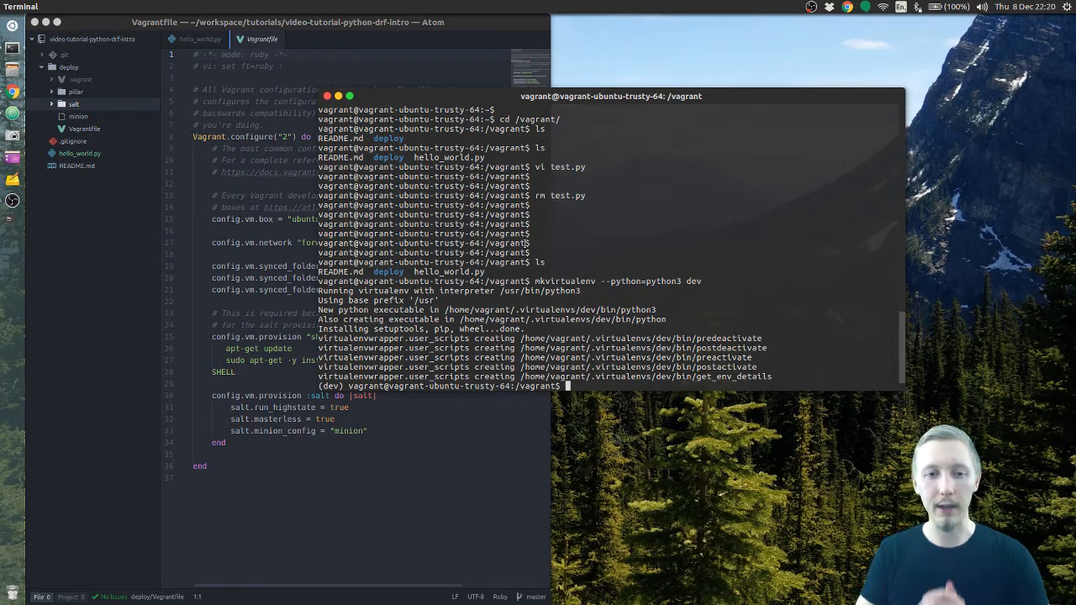
List /vagrant with ls and begin typing python hello_world.py
{"action": "type", "text": "ls"}
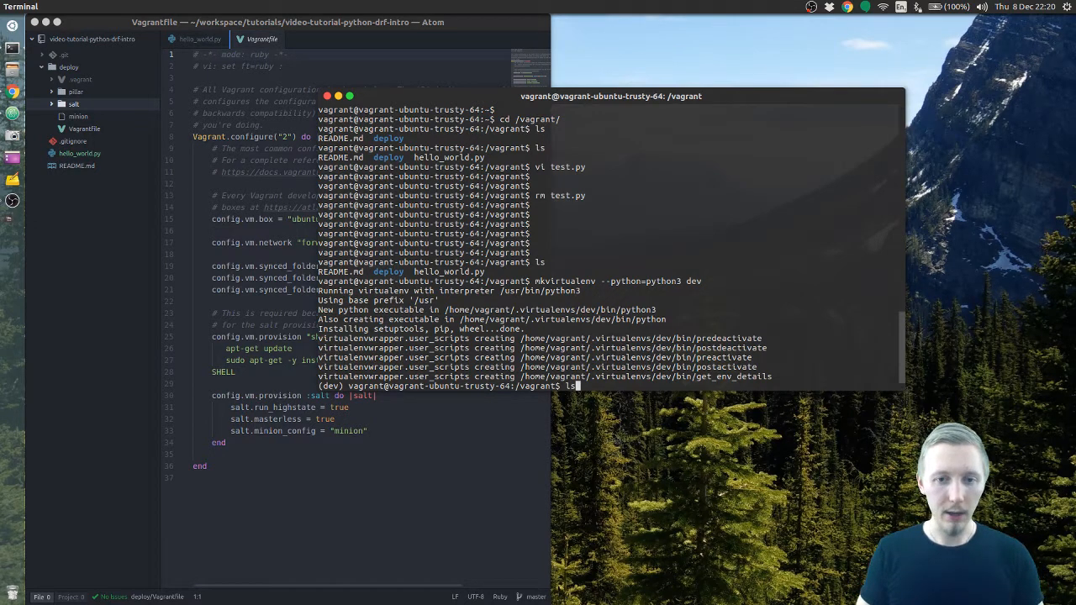
{"action": "type", "text": "python"}
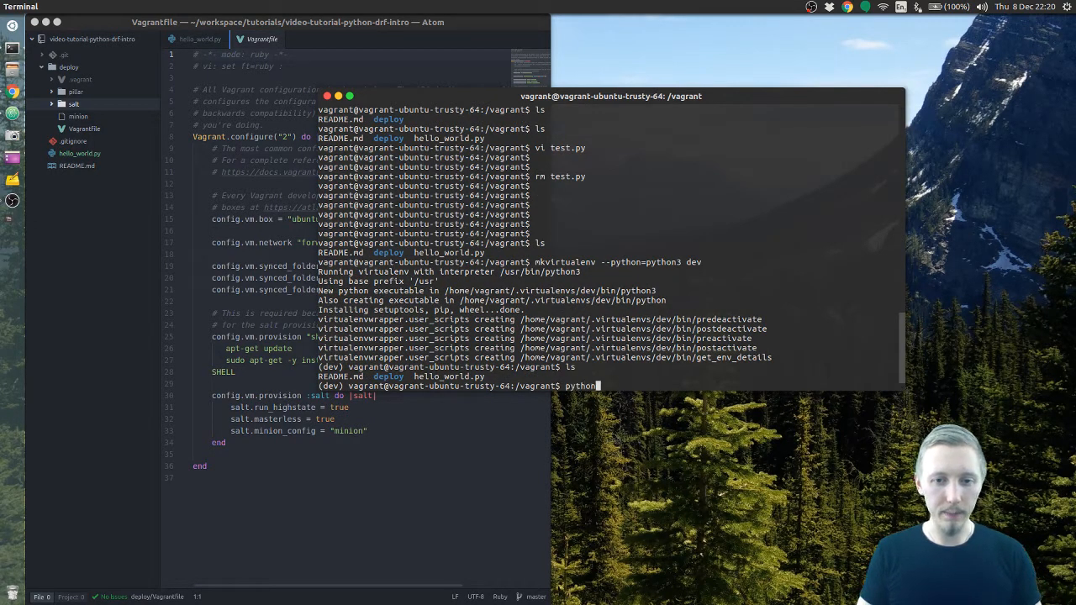
{"action": "type", "text": "hel"}
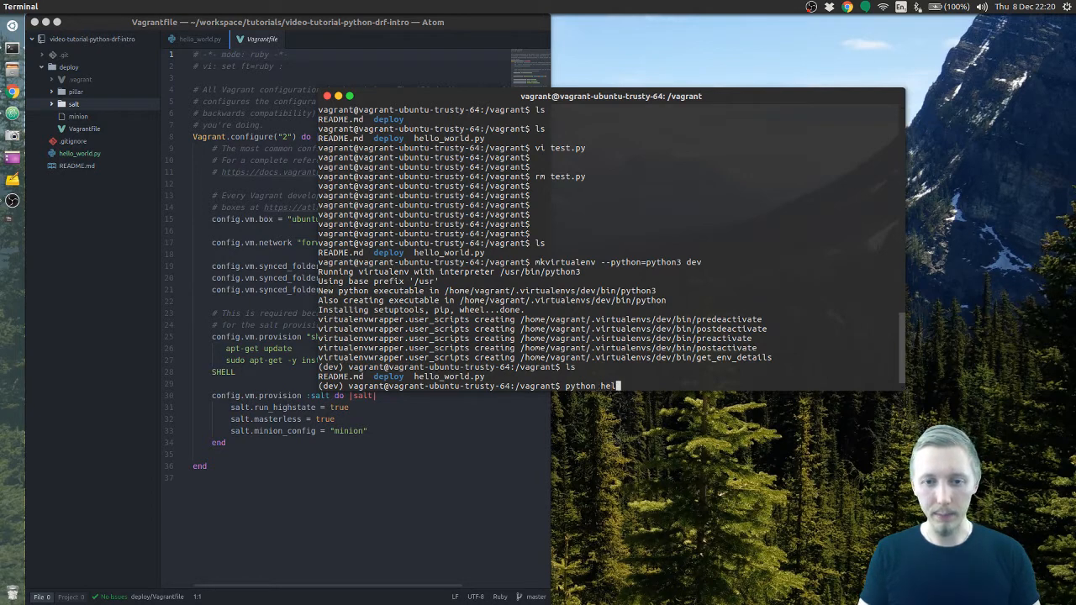